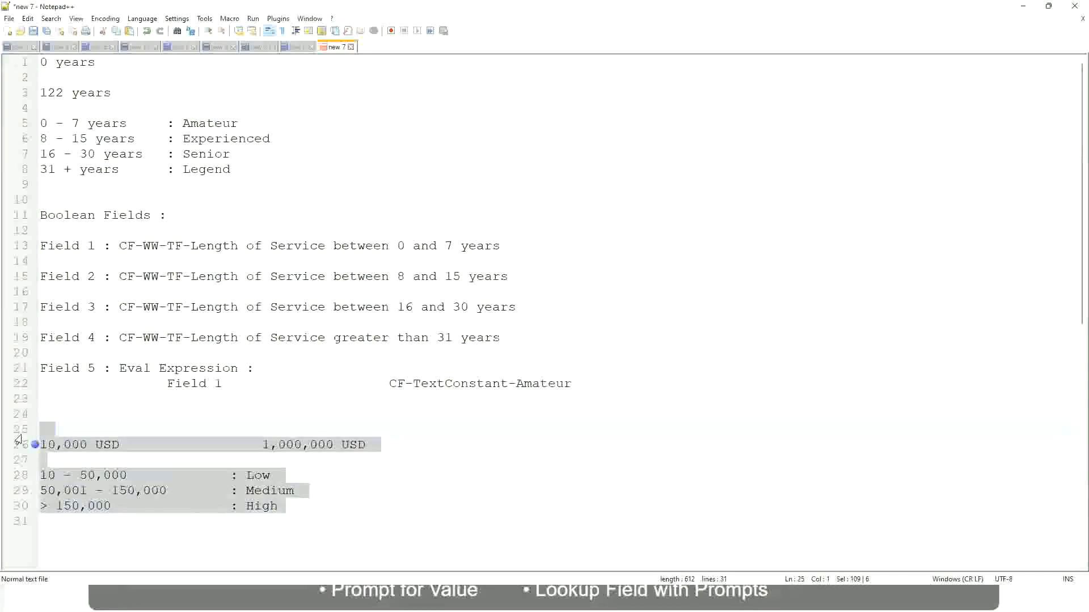
- Type the rule: If the First name starts with A - G : "A Listers"
{"action": "type", "text": "If the First name starts wi"}
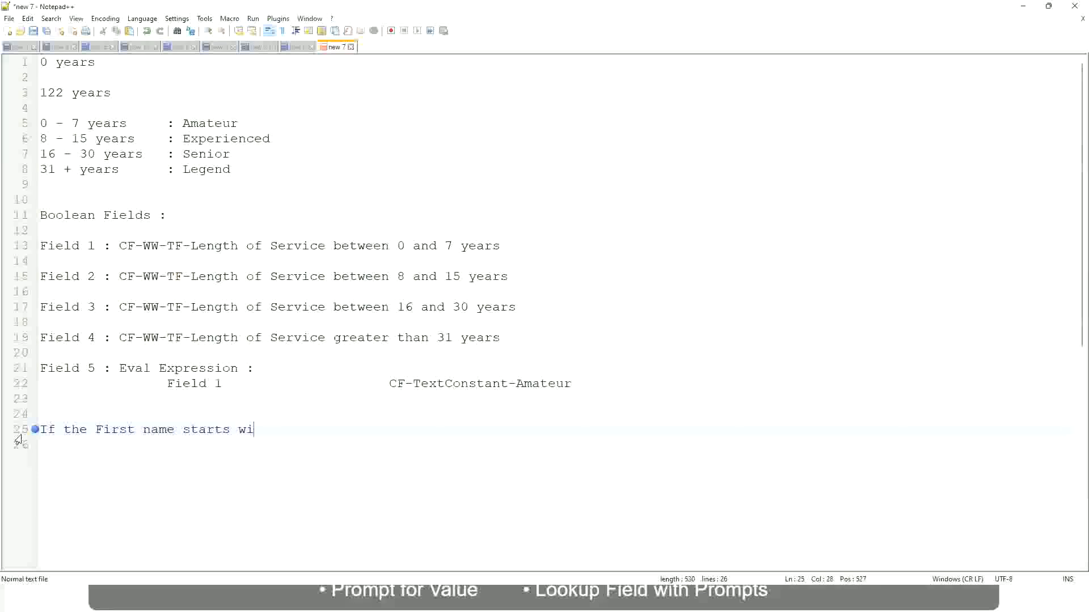
{"action": "type", "text": "th : q"}
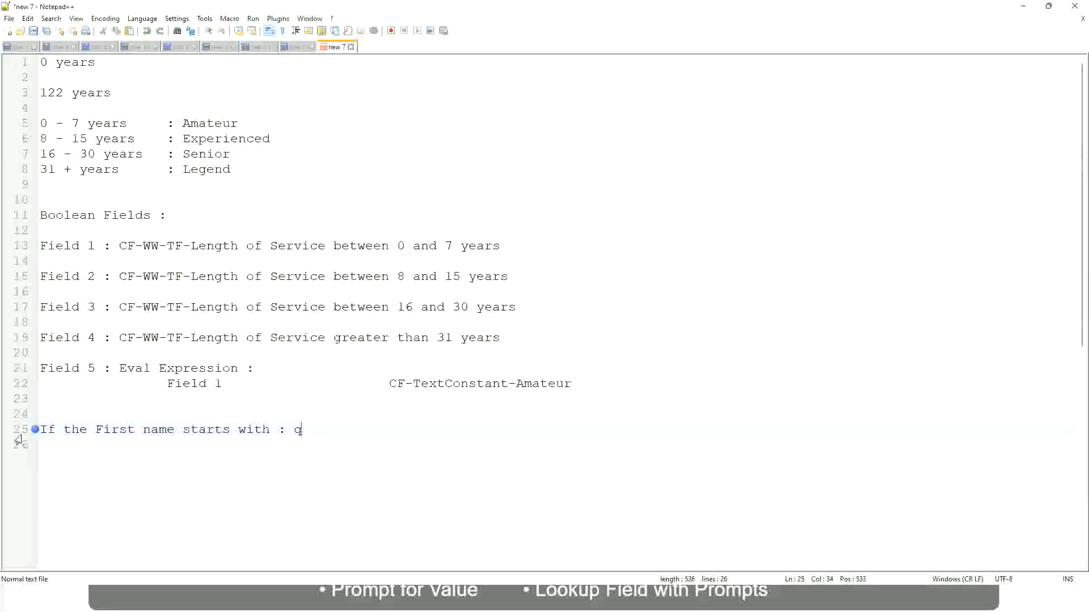
{"action": "type", "text": "A -"}
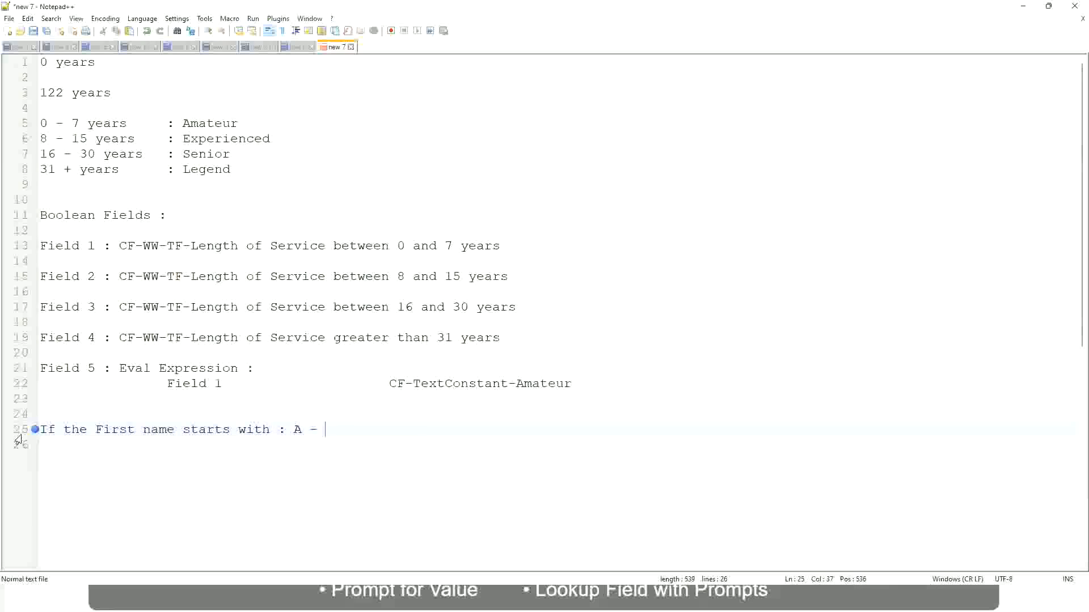
{"action": "type", "text": "G :         A"}
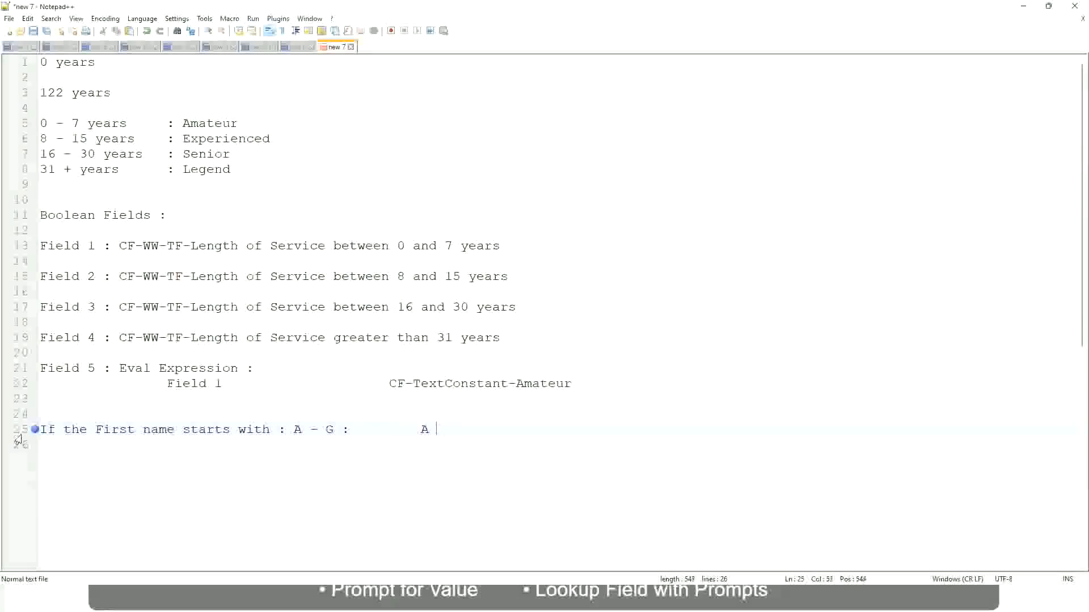
{"action": "type", "text": "Listers"}
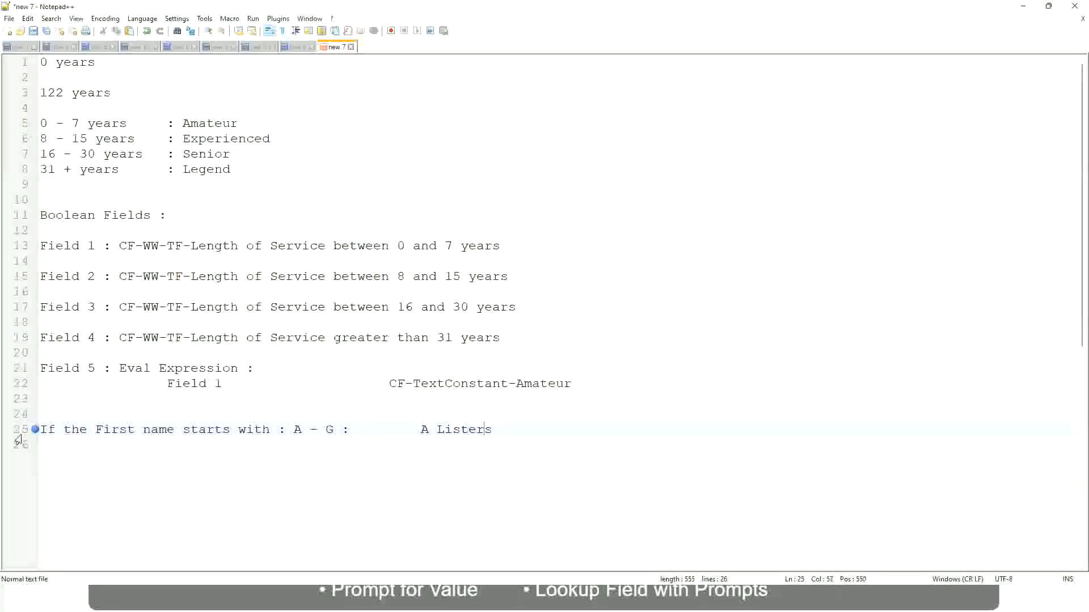
{"action": "type", "text": "\"\""}
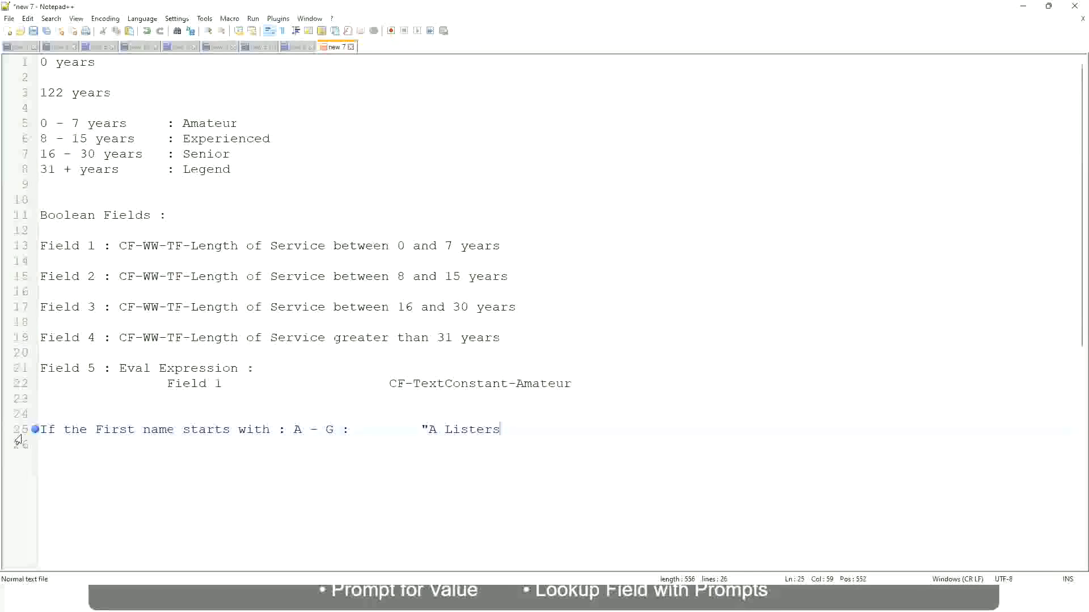
{"action": "type", "text": "\"\""}
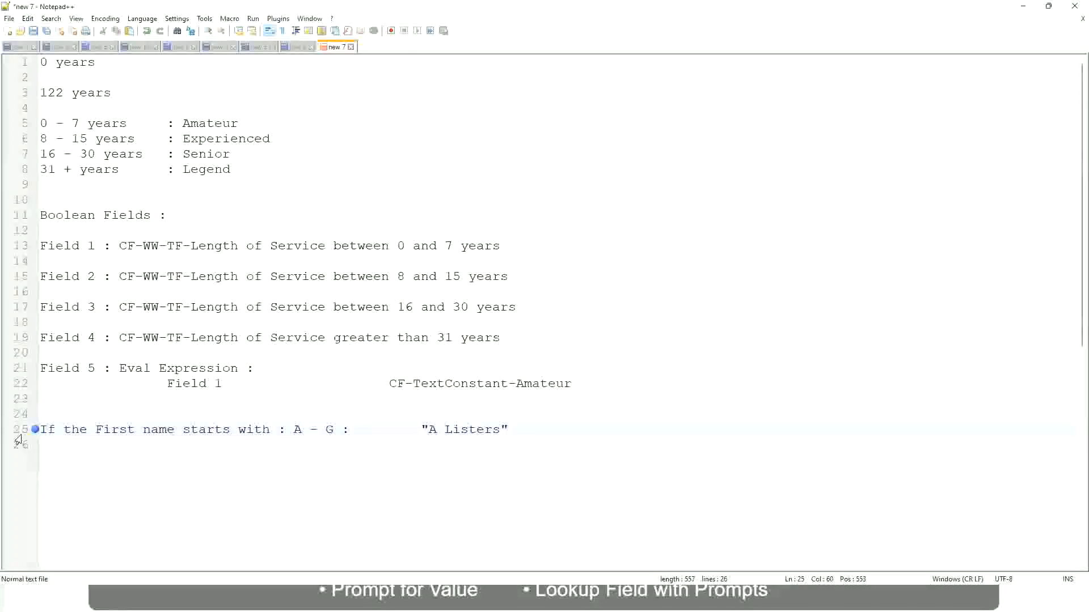
- Add a new line mapping first names H - P to "His Majesty"
{"action": "key", "text": "enter"}
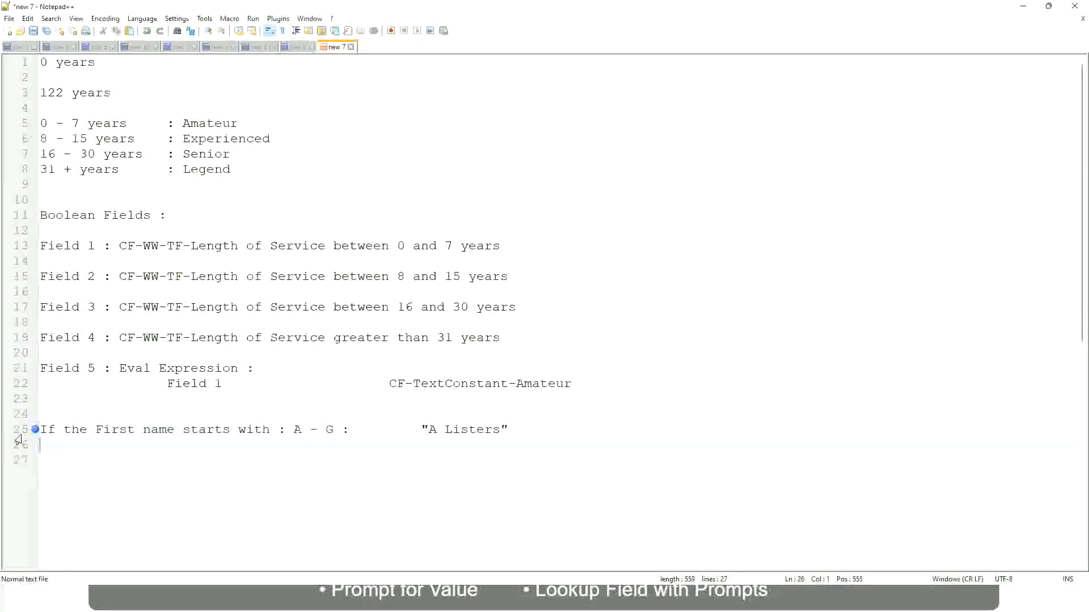
{"action": "type", "text": "H -"}
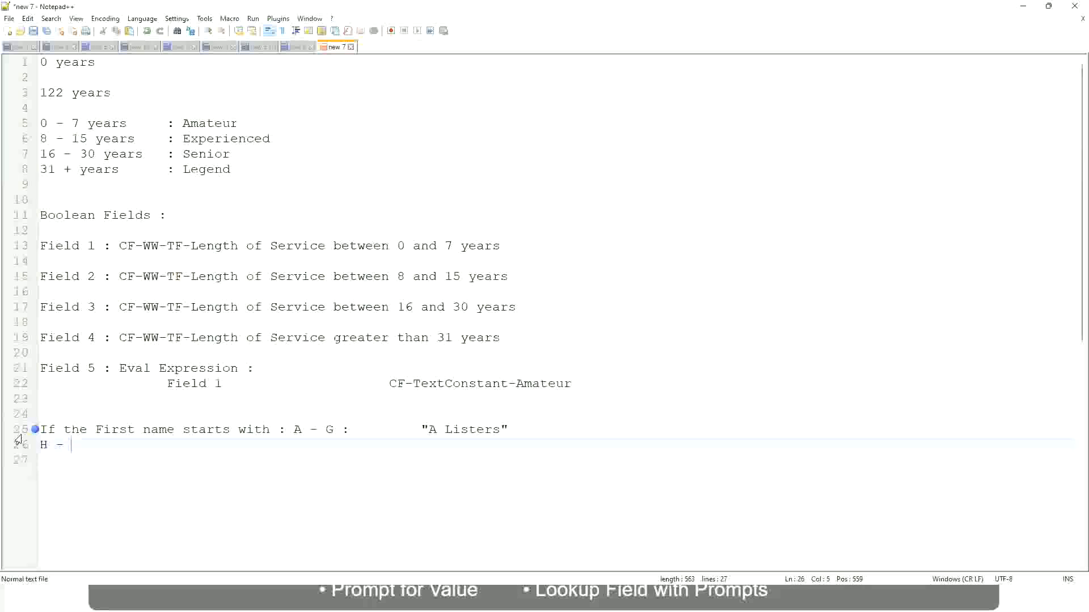
{"action": "type", "text": "P"}
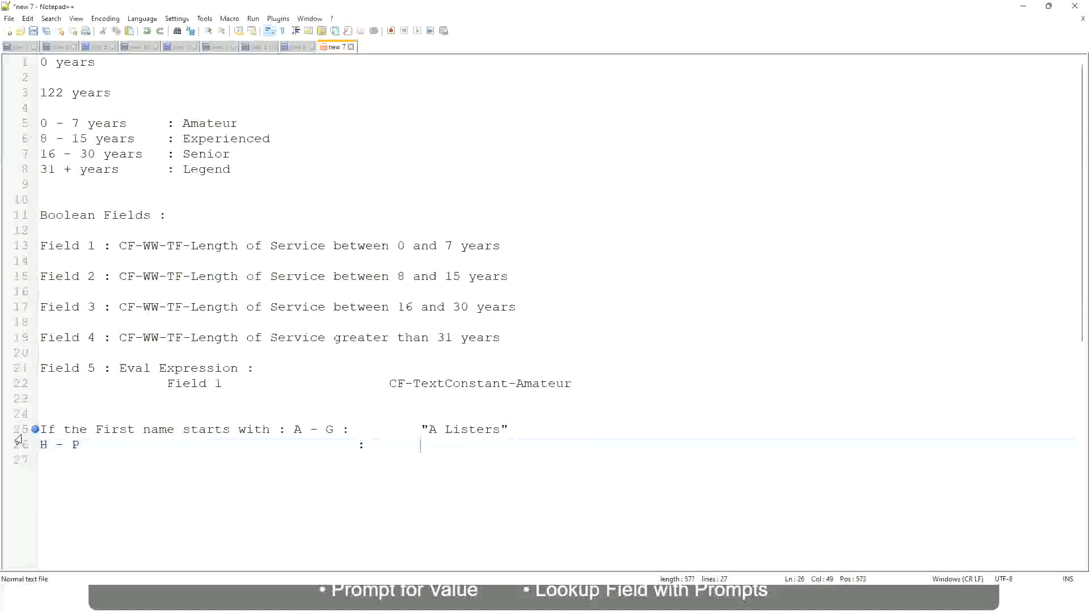
{"action": "type", "text": "\"His Maje"}
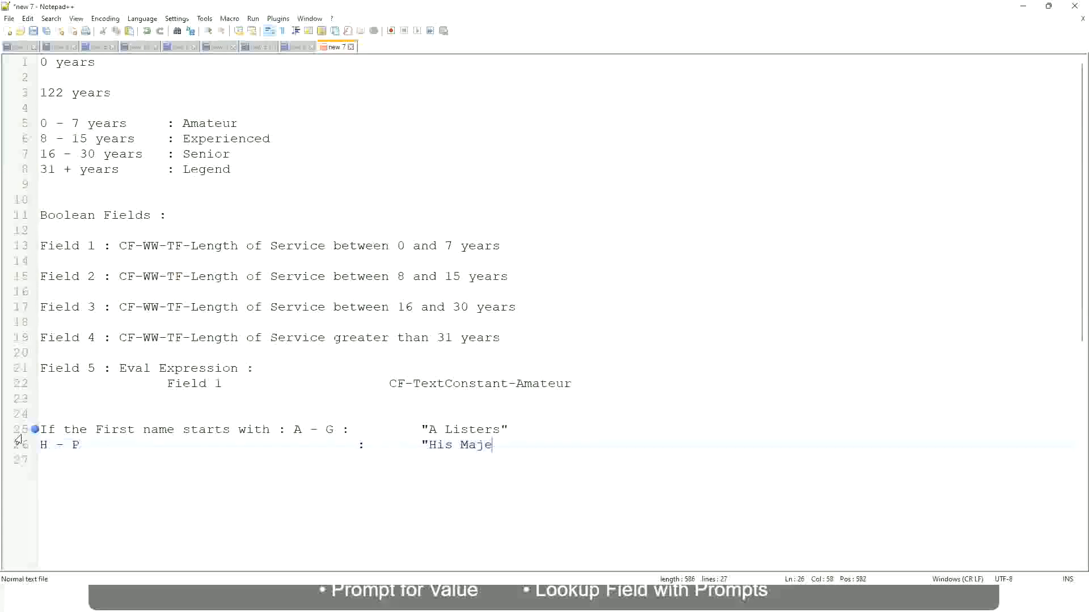
{"action": "type", "text": "sty"}
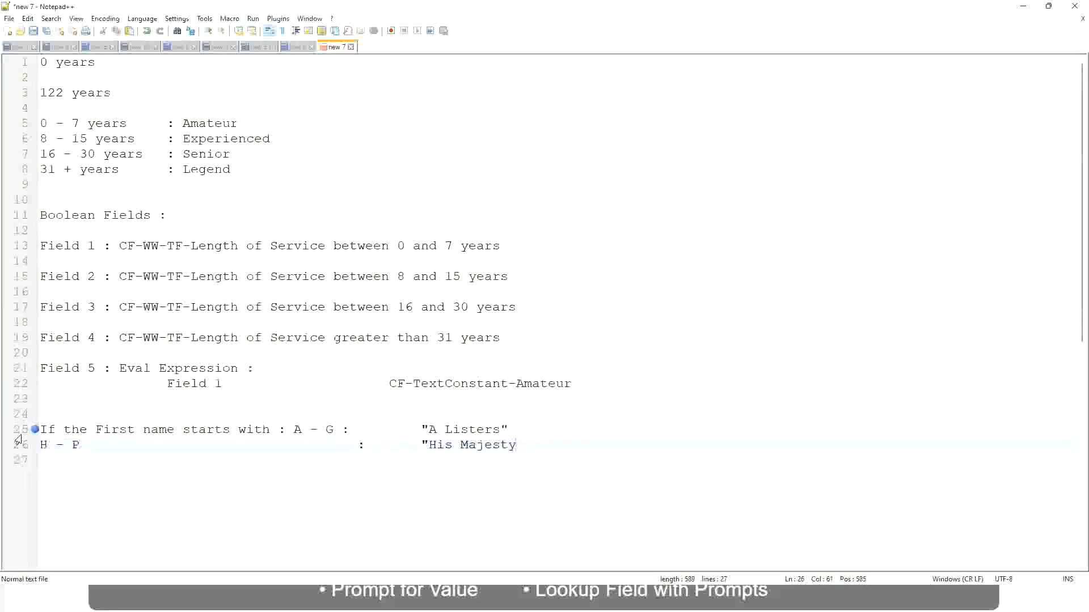
{"action": "type", "text": "\"\""}
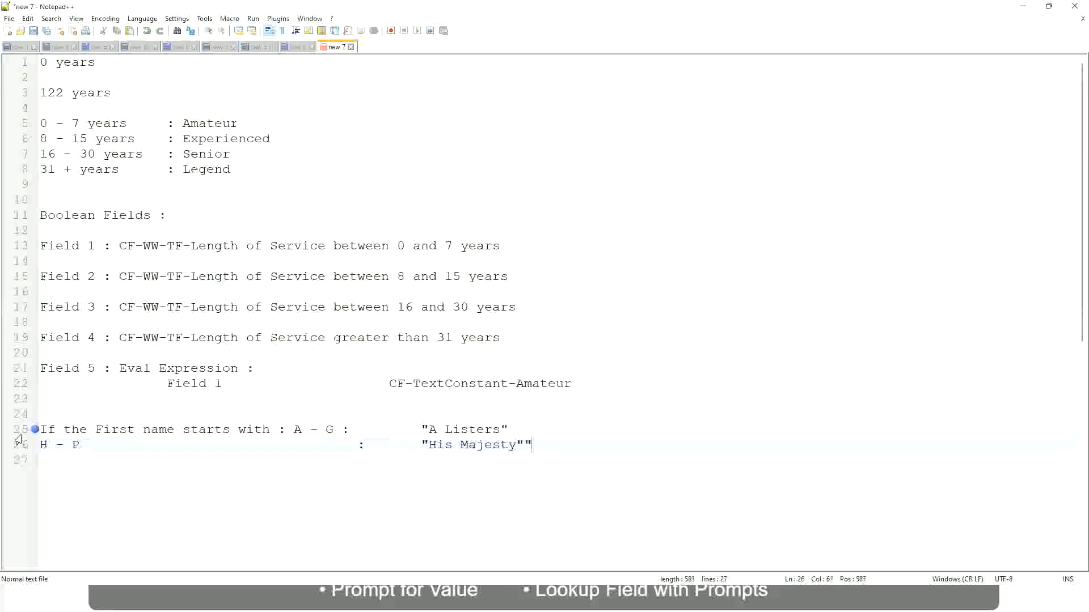
- Add a new line mapping first names L - Z to "Lords"
{"action": "key", "text": "enter"}
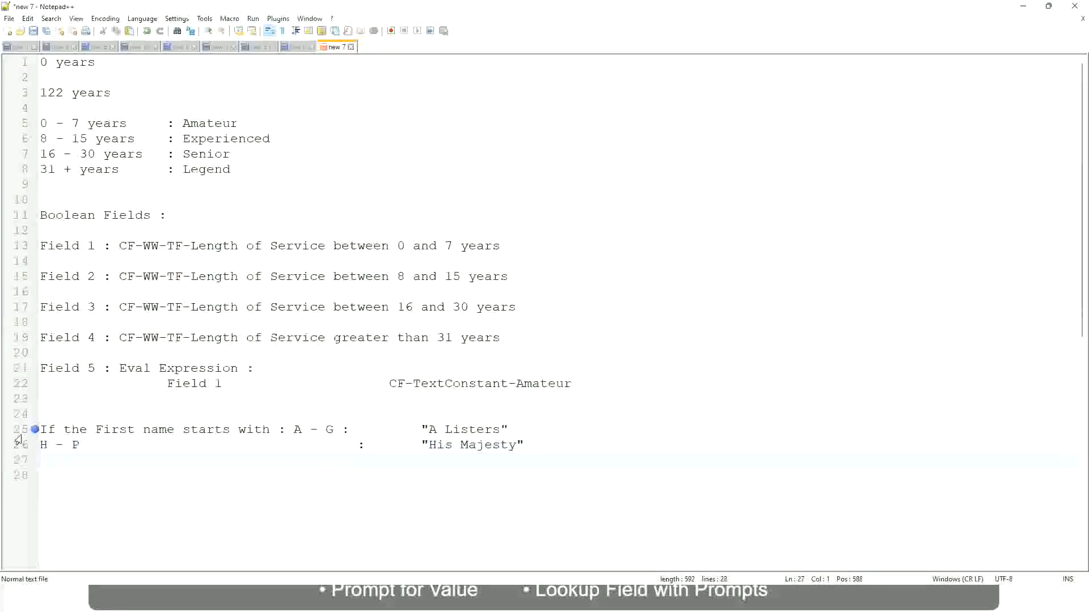
{"action": "type", "text": "L -"}
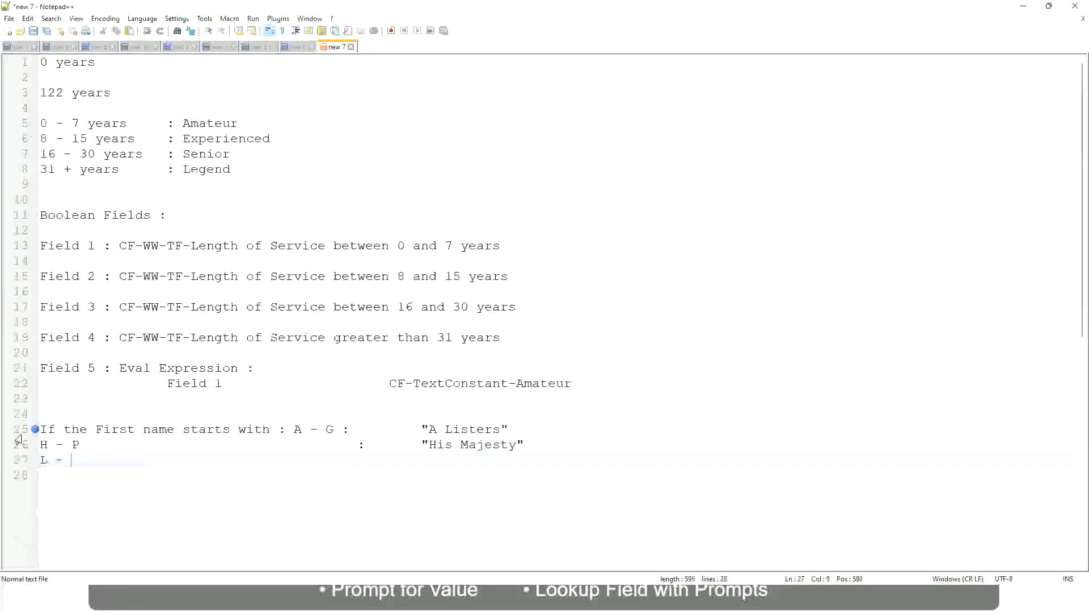
{"action": "type", "text": "Z"}
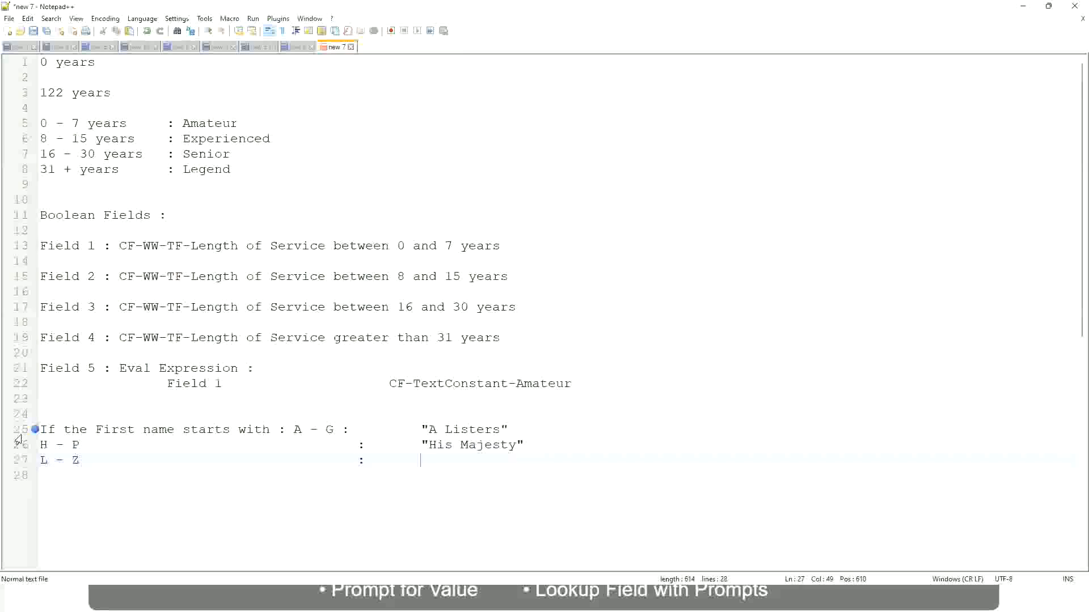
{"action": "type", "text": "\"Lords"}
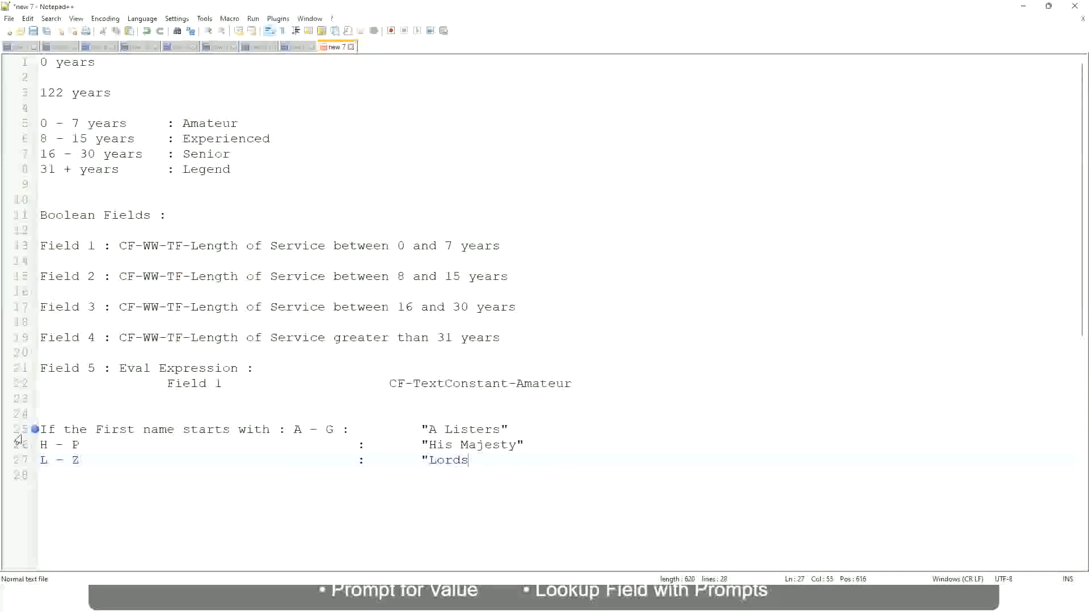
{"action": "type", "text": "\"\""}
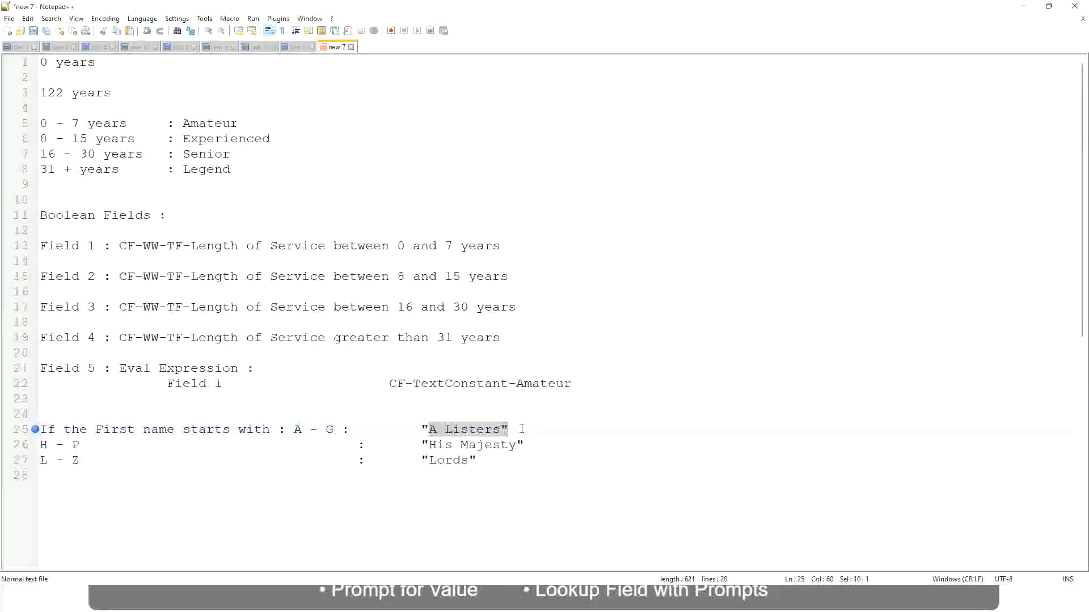
- Delete the A Listers, His Majesty and Lords first-name band lines
{"action": "left_click", "coordinate": [411, 450]}
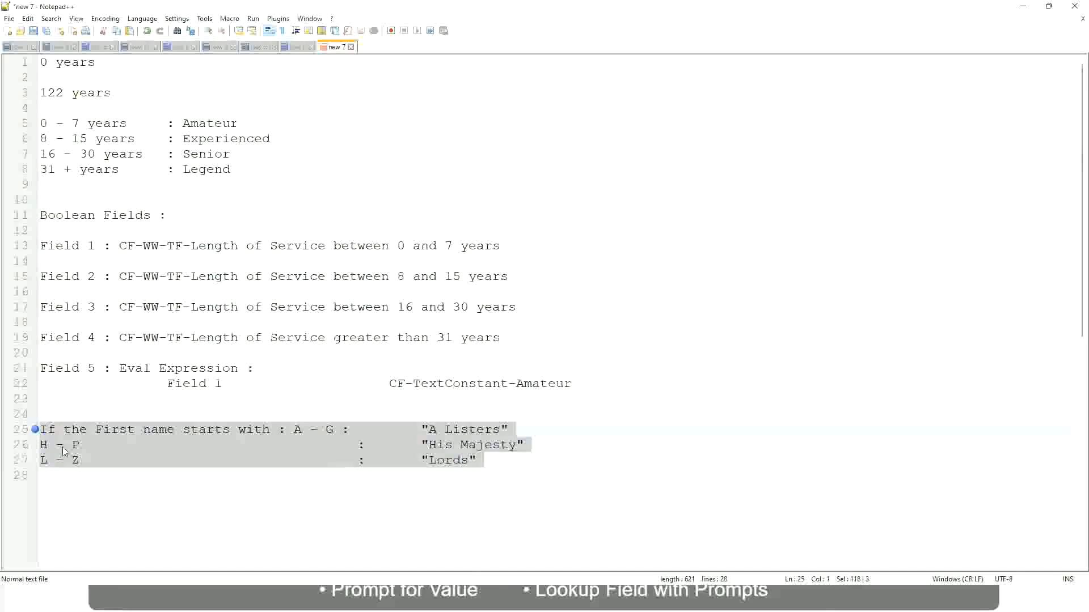
{"action": "key", "text": "Delete"}
{"action": "type", "text": "If Prior"}
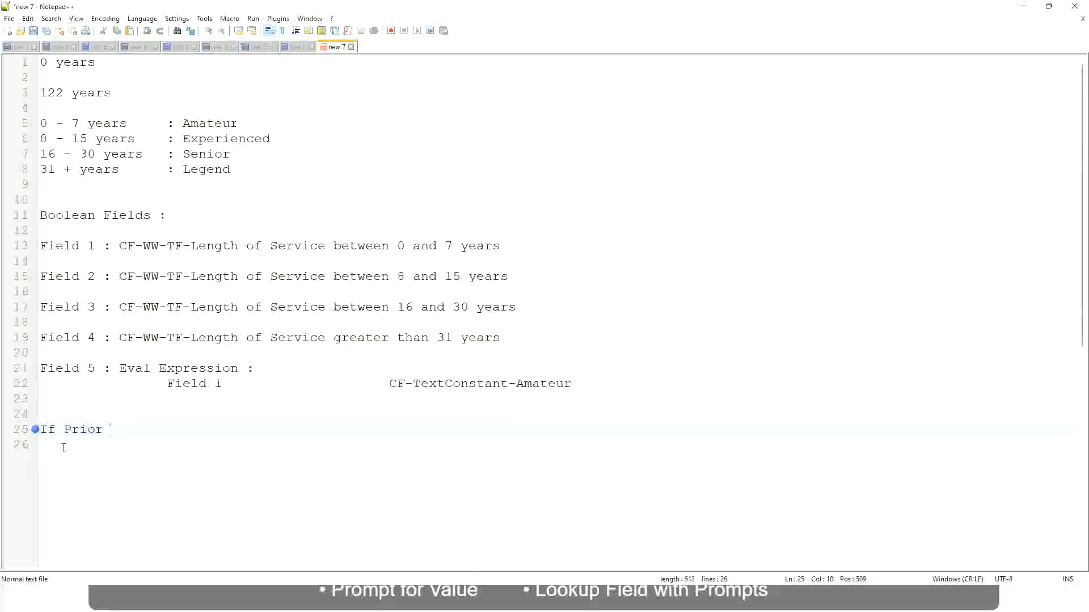
- Type the condition: Management Level is Manager or Above
{"action": "type", "text": "Ex"}
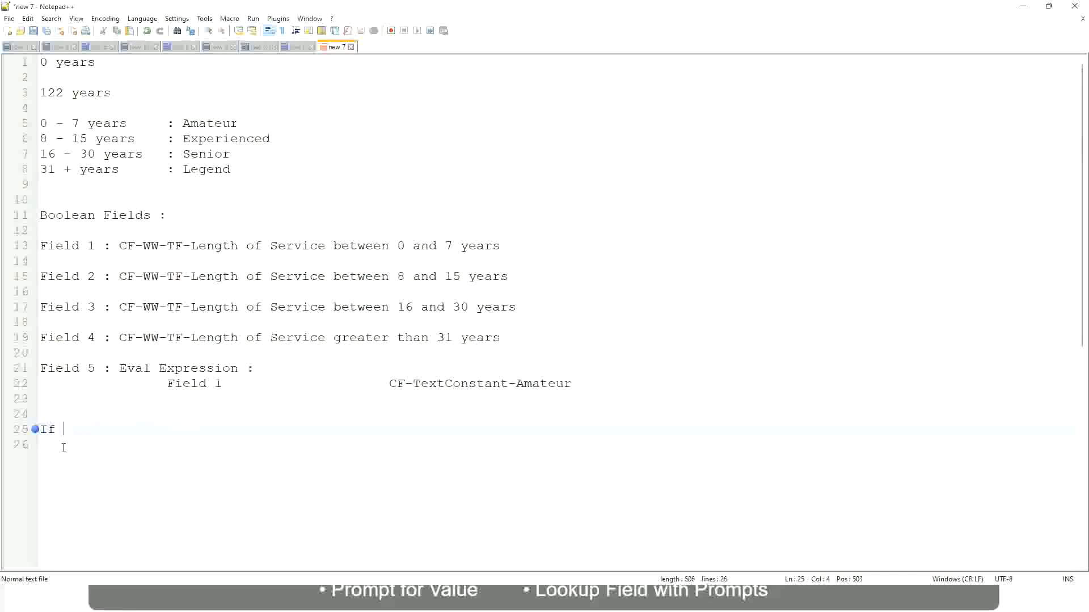
{"action": "type", "text": "Job Profi"}
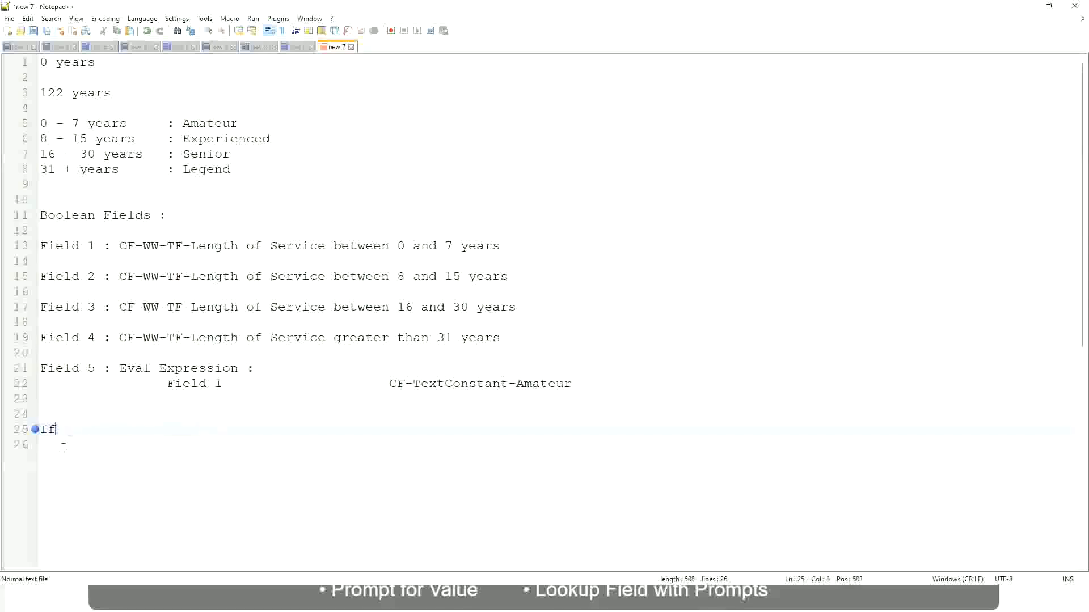
{"action": "type", "text": "Management"}
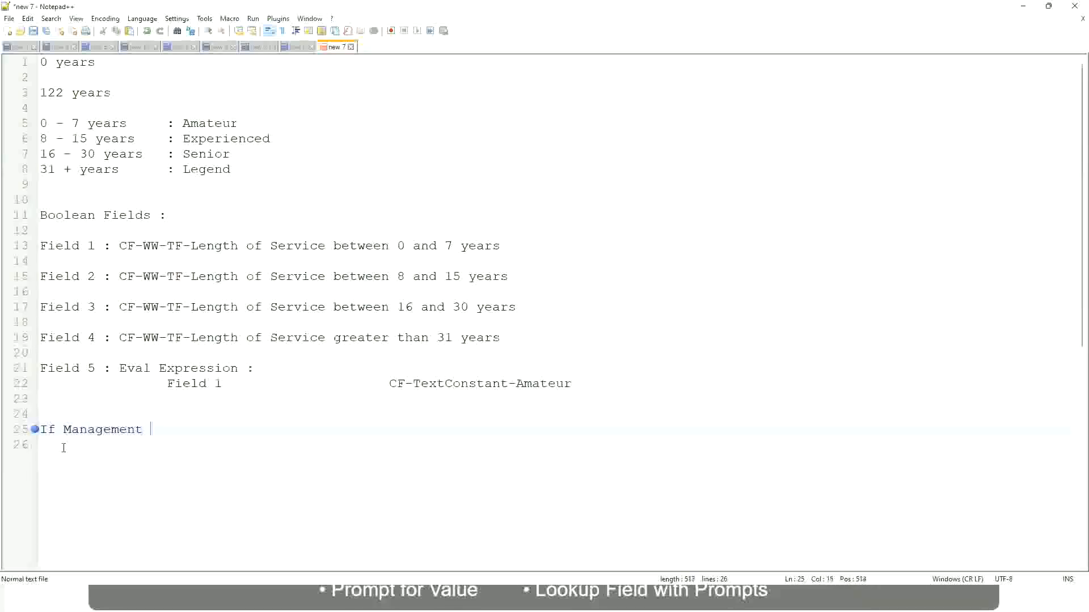
{"action": "type", "text": "Level is M"}
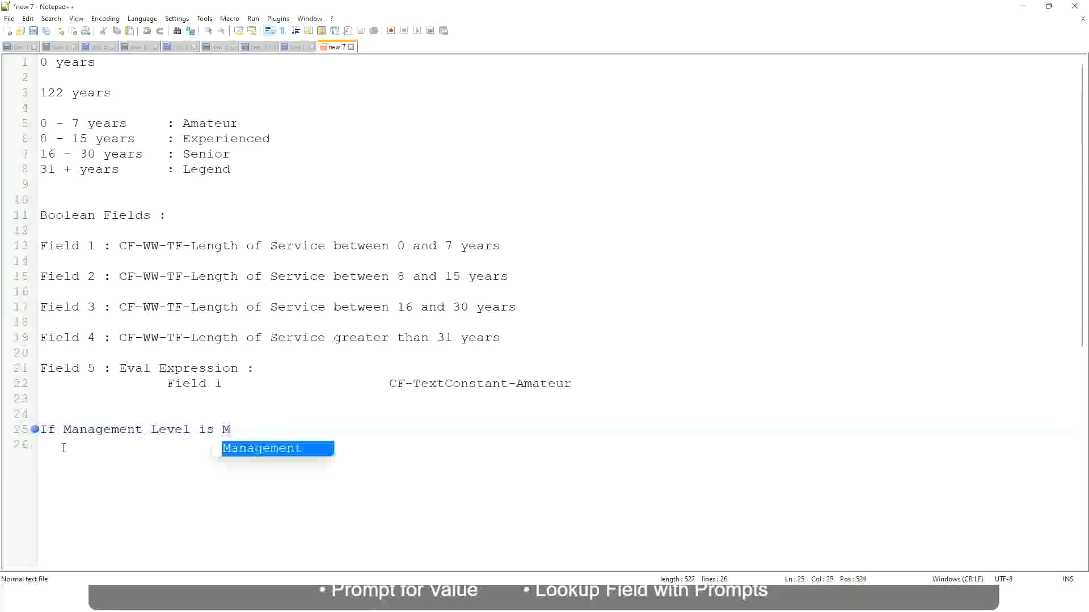
{"action": "type", "text": "anager or A"}
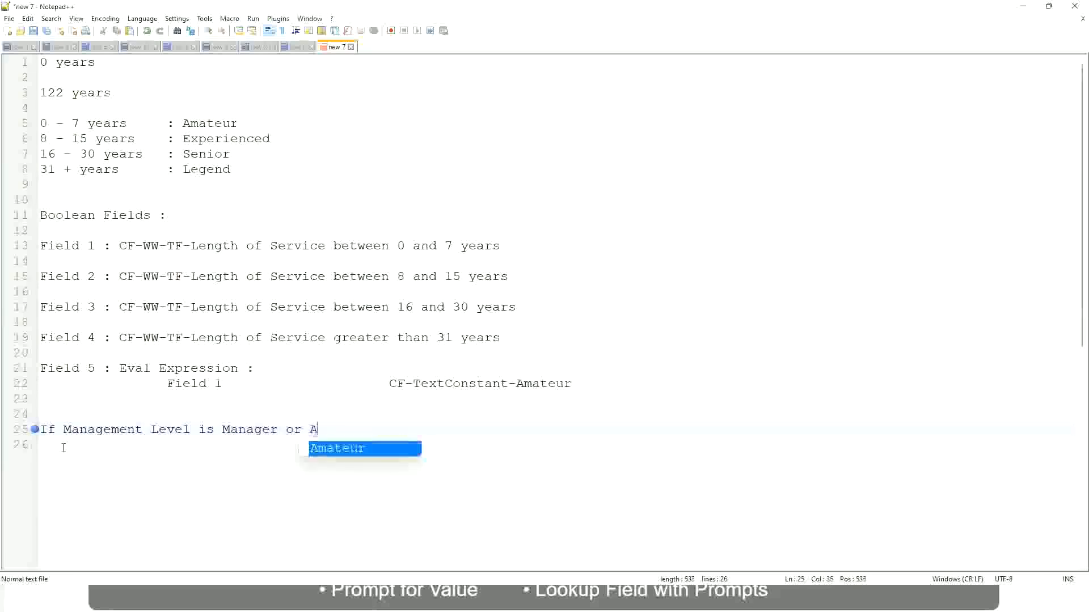
{"action": "type", "text": "bove"}
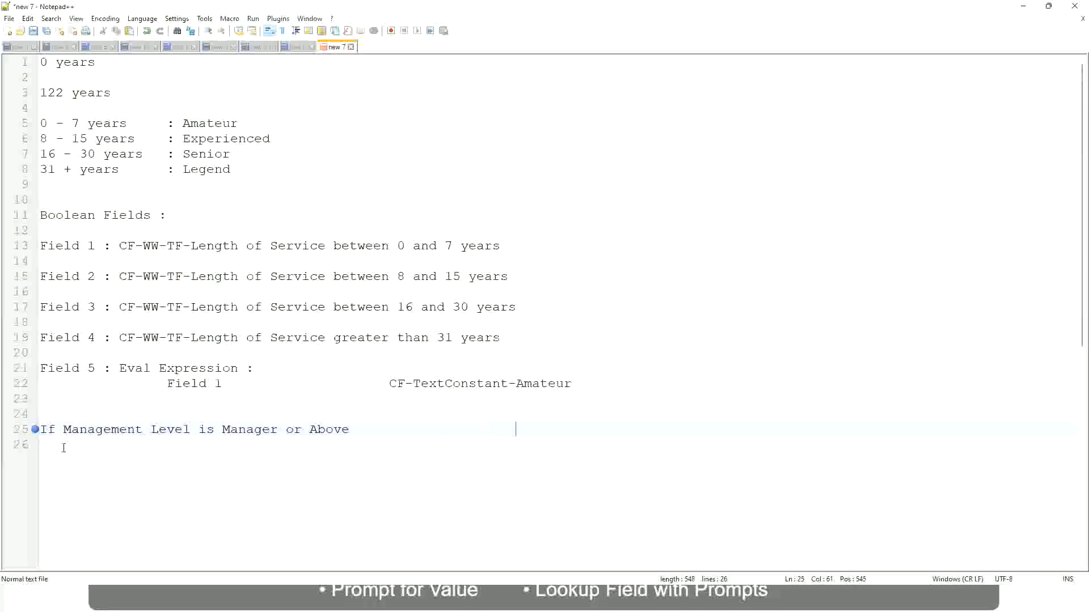
- Complete the rule with Proposed Allowance Plan : Car Allowance
{"action": "type", "text": "Propose"}
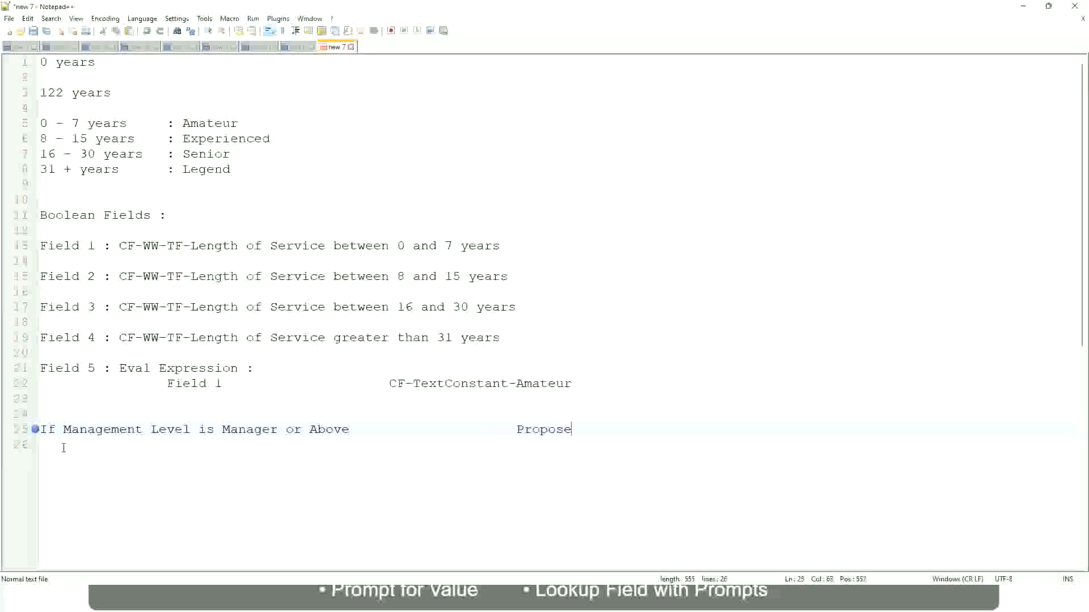
{"action": "type", "text": "d"}
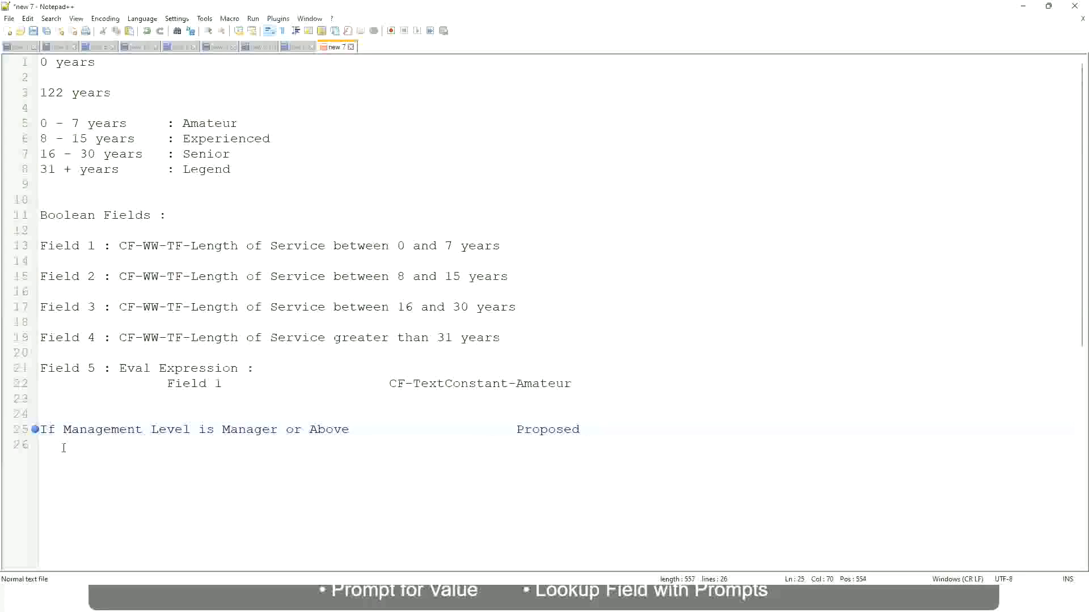
{"action": "type", "text": "A"}
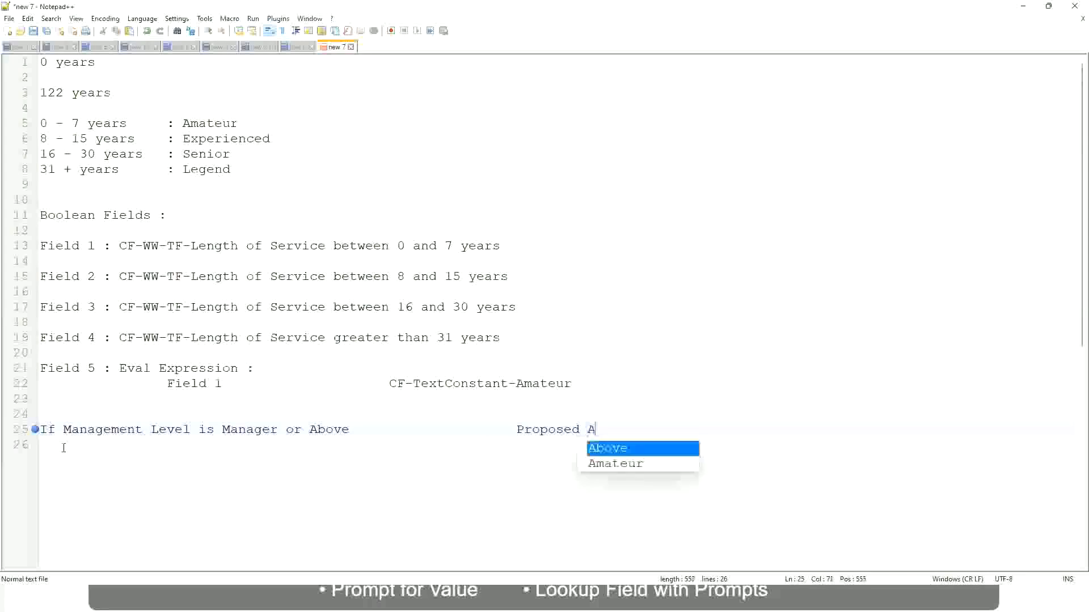
{"action": "type", "text": "llowance"}
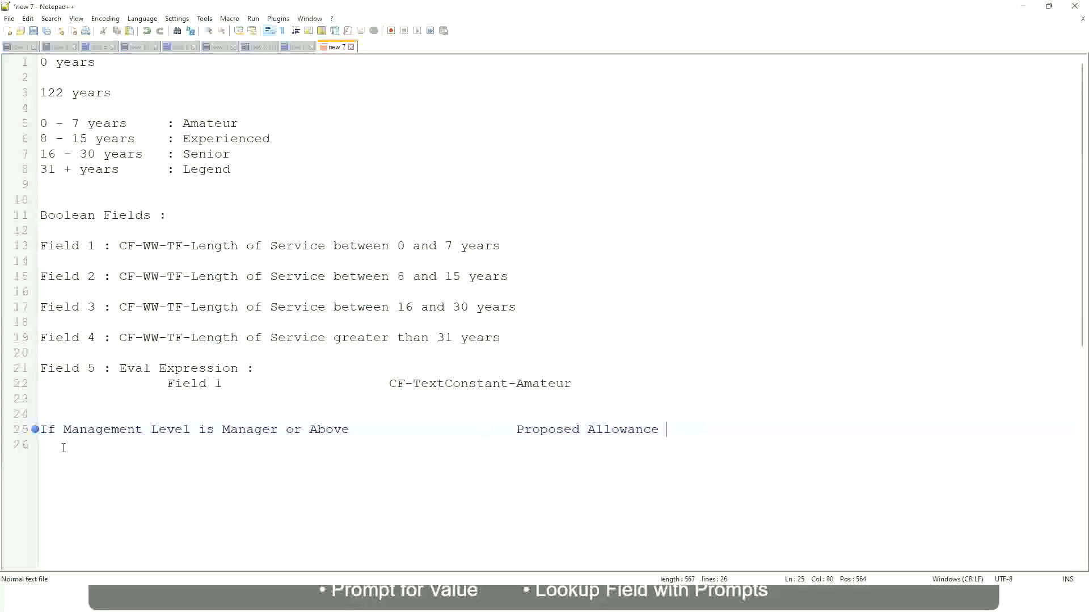
{"action": "type", "text": "F1"}
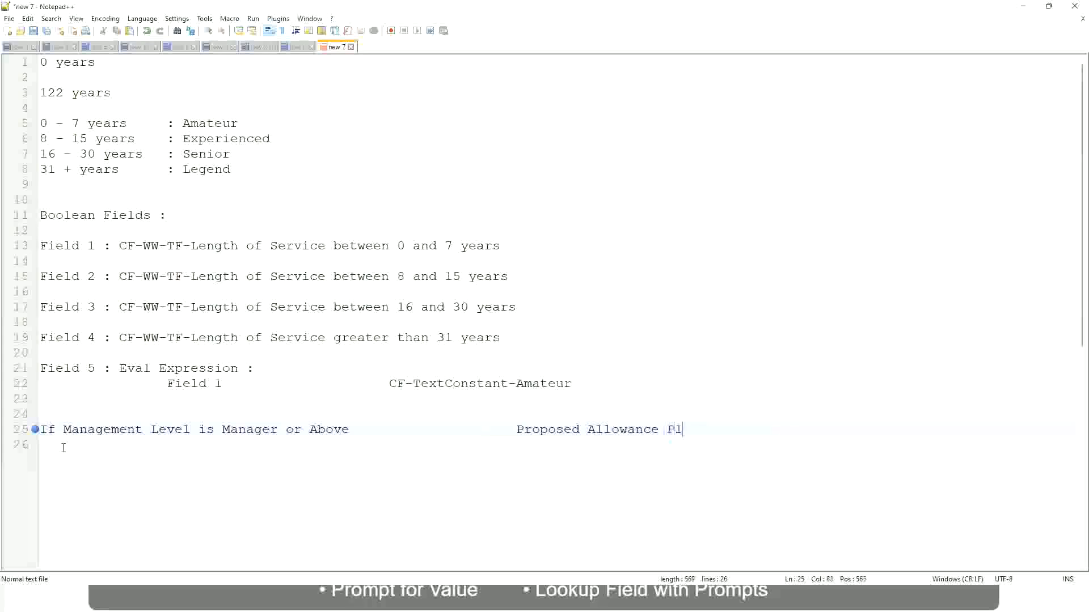
{"action": "type", "text": "an :"}
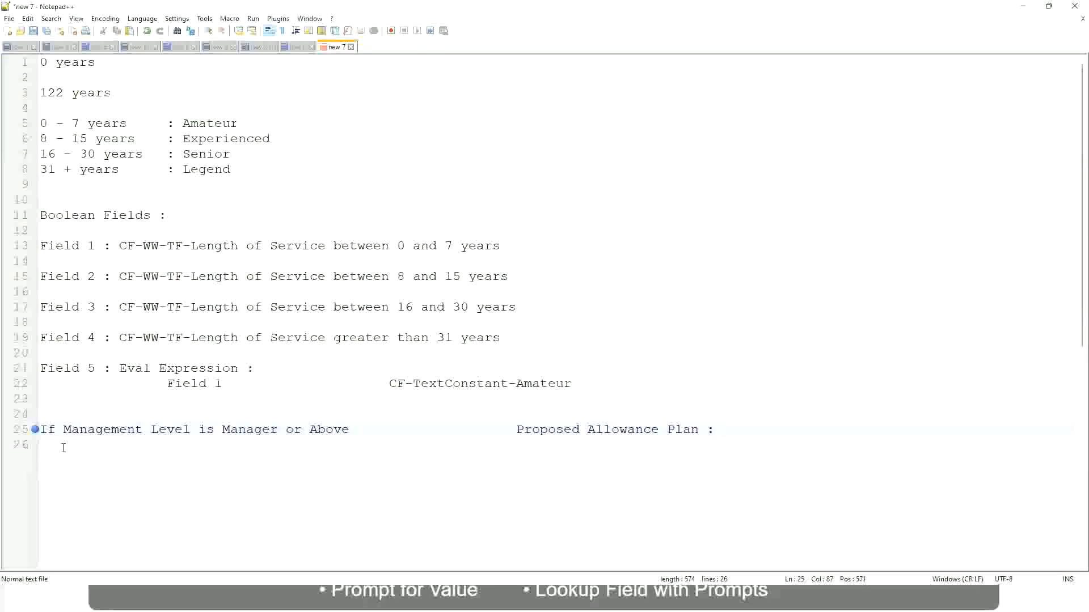
{"action": "type", "text": "Car Allowance"}
{"action": "left_click", "coordinate": [556, 446]}
{"action": "type", "text": "If"}
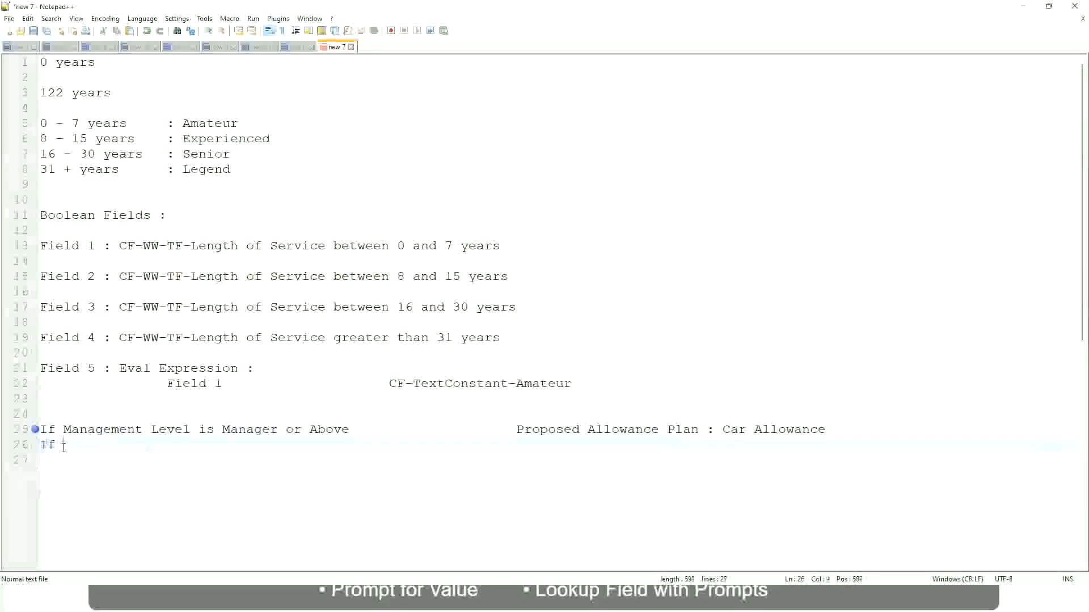
- Add a Management Level Director rule mapping to Executive Allowance
{"action": "type", "text": "Management Level is"}
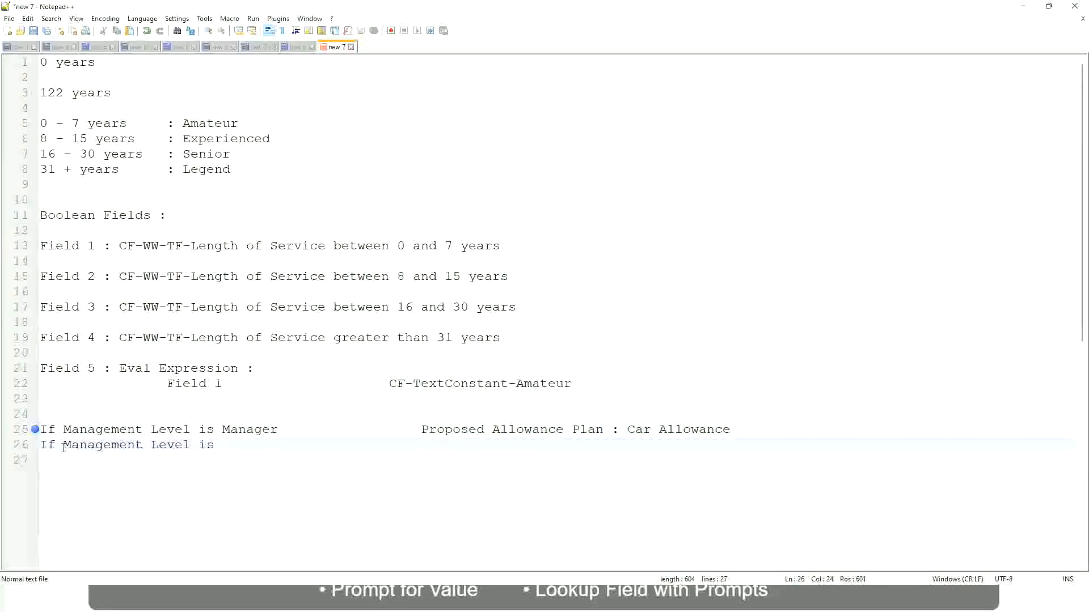
{"action": "type", "text": "Di"}
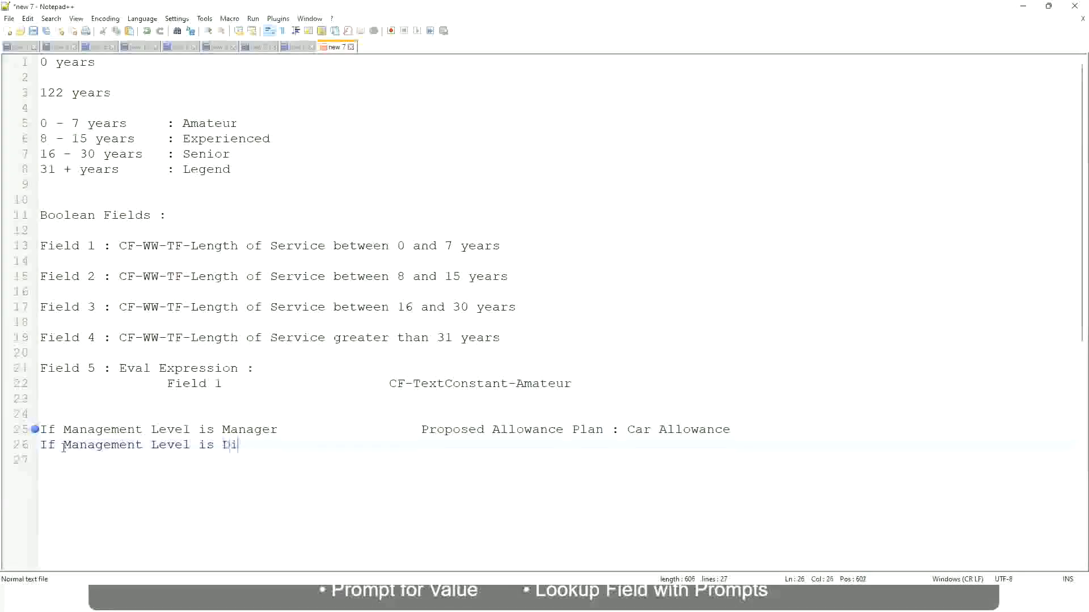
{"action": "type", "text": "rector"}
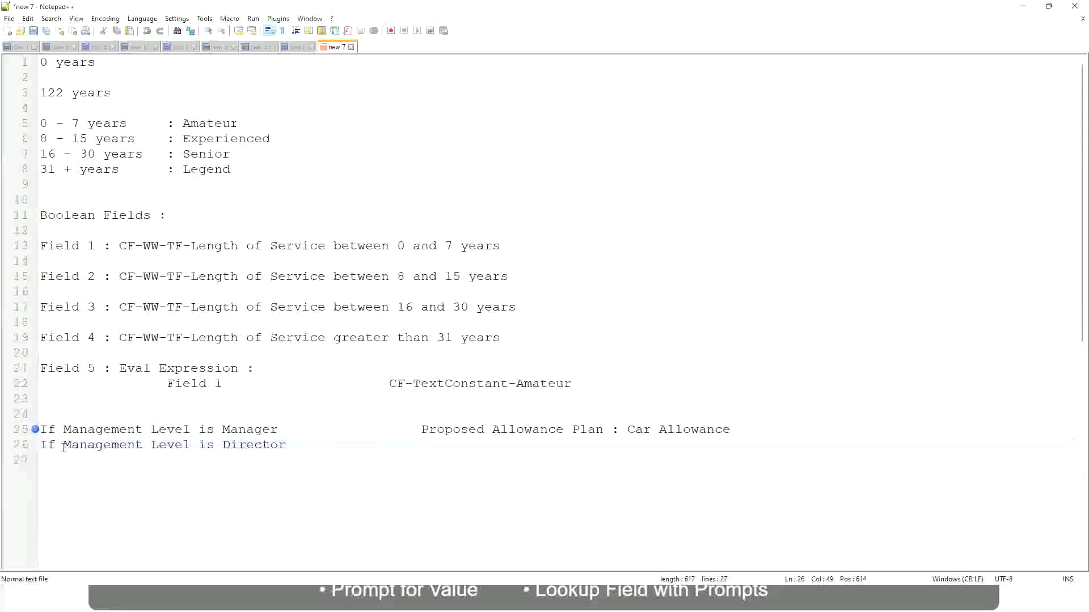
{"action": "type", "text": "Executive Allowance"}
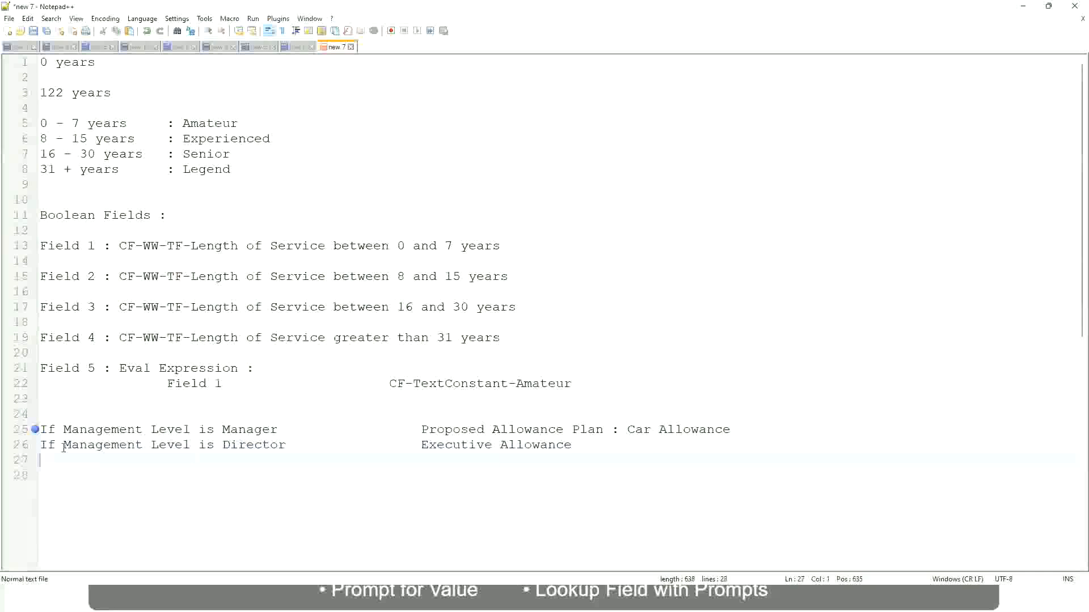
- Add an If Management Level CEO rule mapping to CEO Allowance
{"action": "type", "text": "If"}
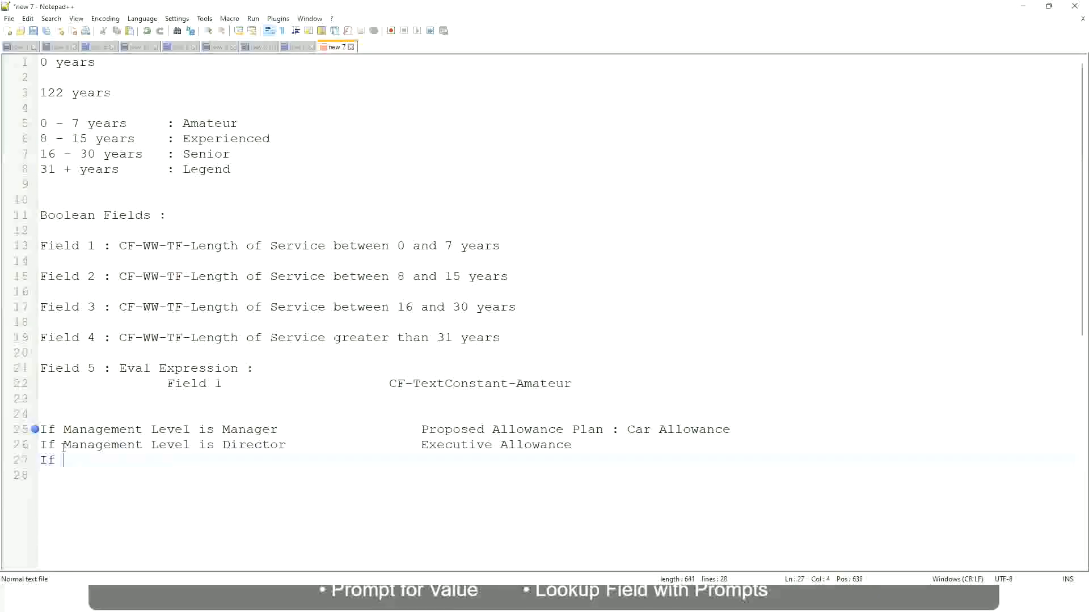
{"action": "type", "text": "Management is"}
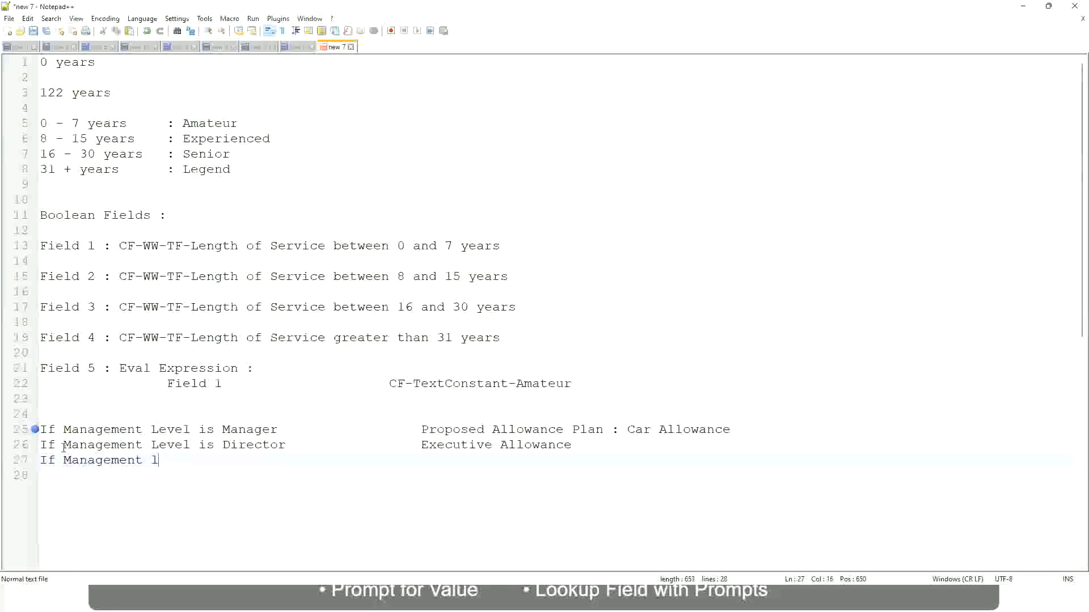
{"action": "type", "text": "evel is"}
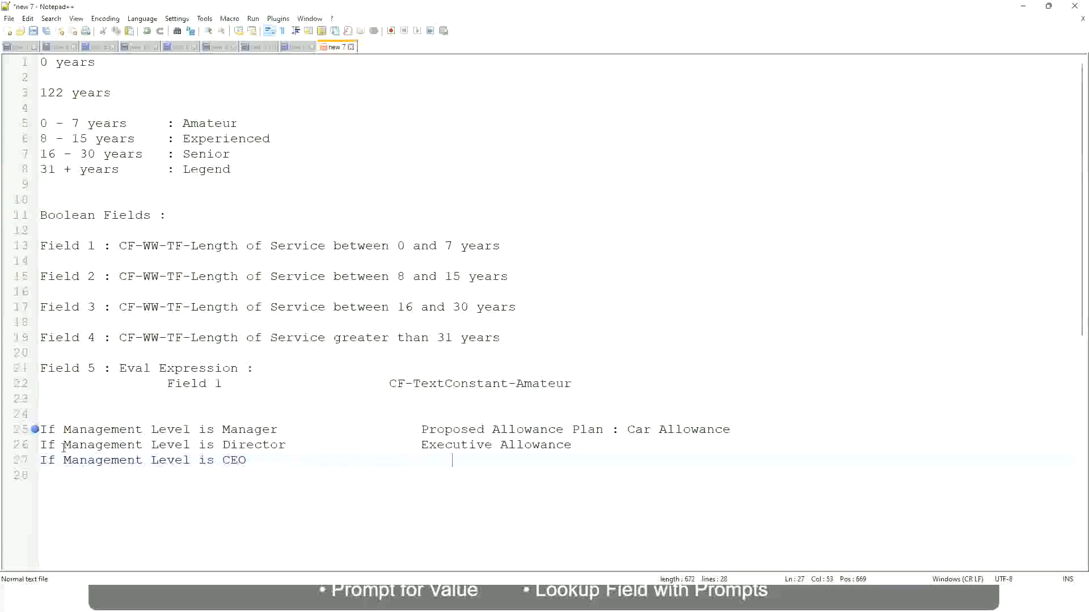
{"action": "type", "text": "CEO"}
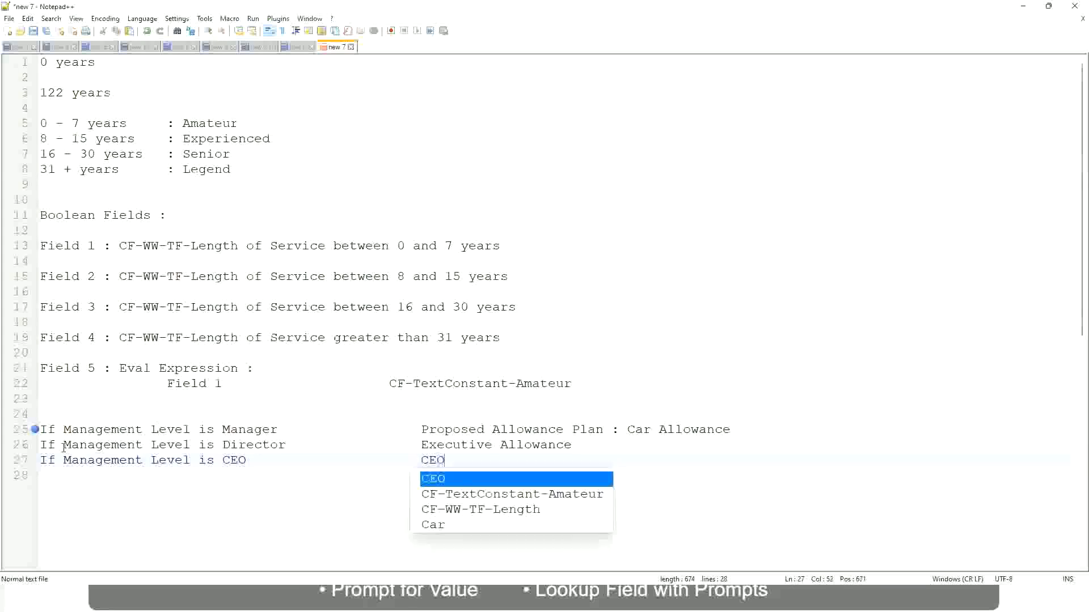
{"action": "type", "text": "Allowance"}
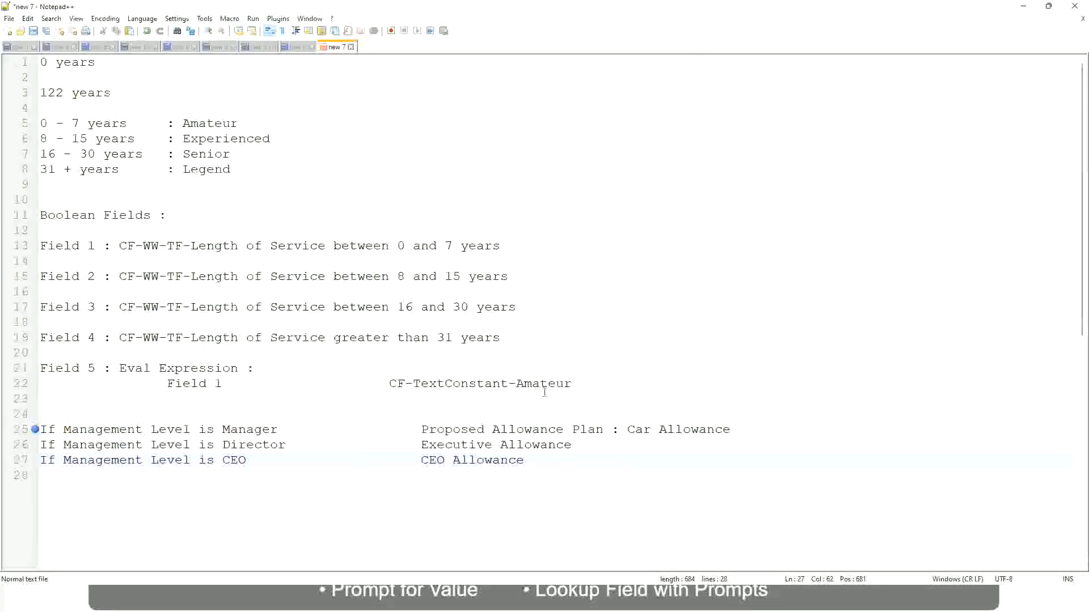
{"action": "left_click", "coordinate": [625, 429]}
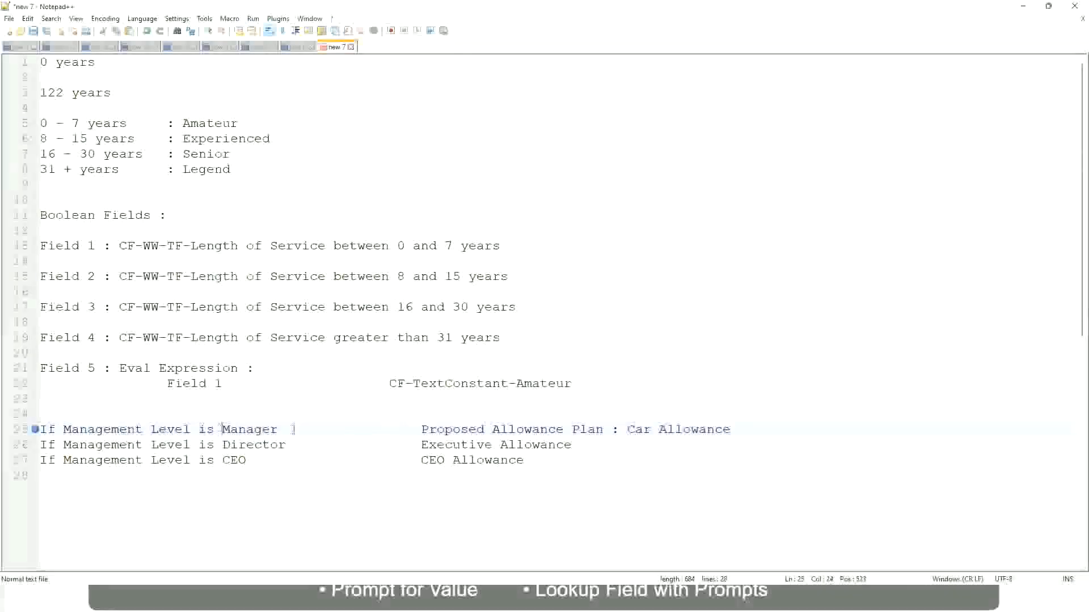
- Change the Manager rule to "Name of the Second Line Manager" and Director to "Name of Manager"
{"action": "left_click_drag", "start_coordinate": [421, 429], "coordinate": [731, 429]}
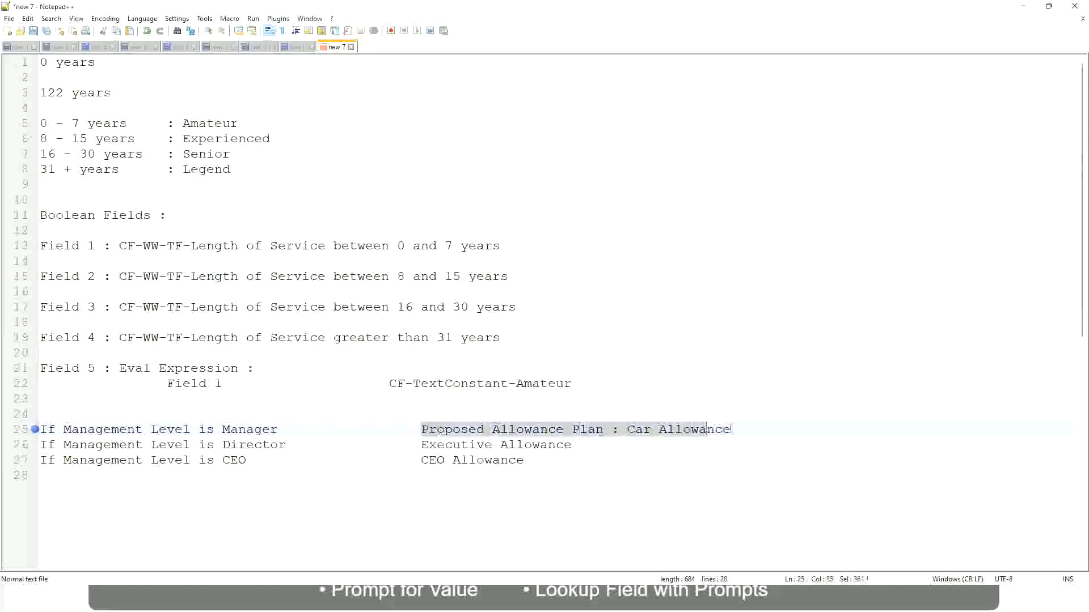
{"action": "type", "text": "Manager"}
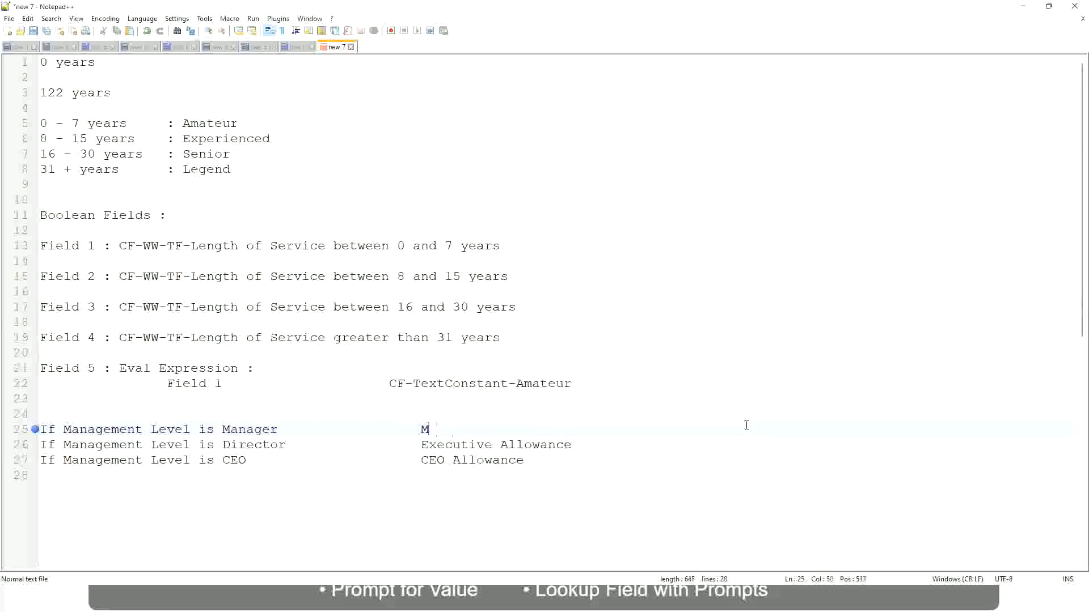
{"action": "type", "text": "First Line Manager"}
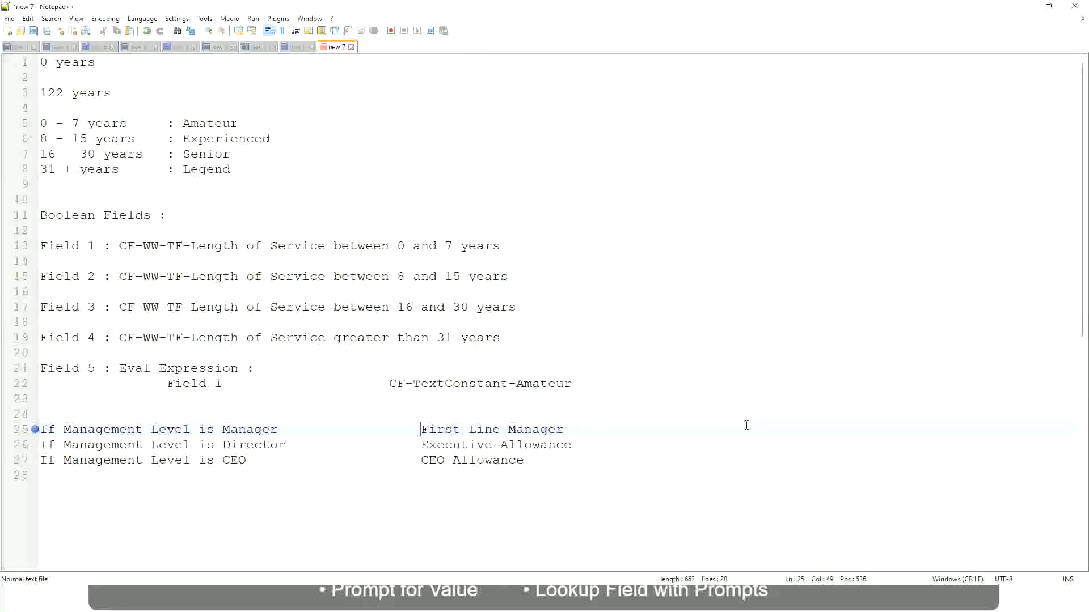
{"action": "type", "text": "Name of the"}
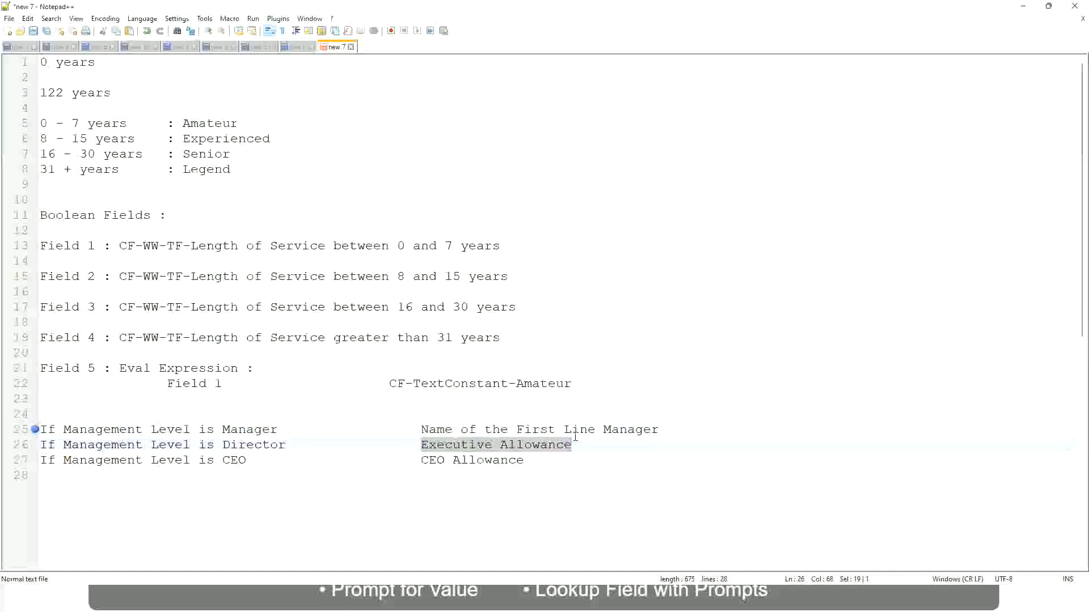
{"action": "type", "text": "Name"}
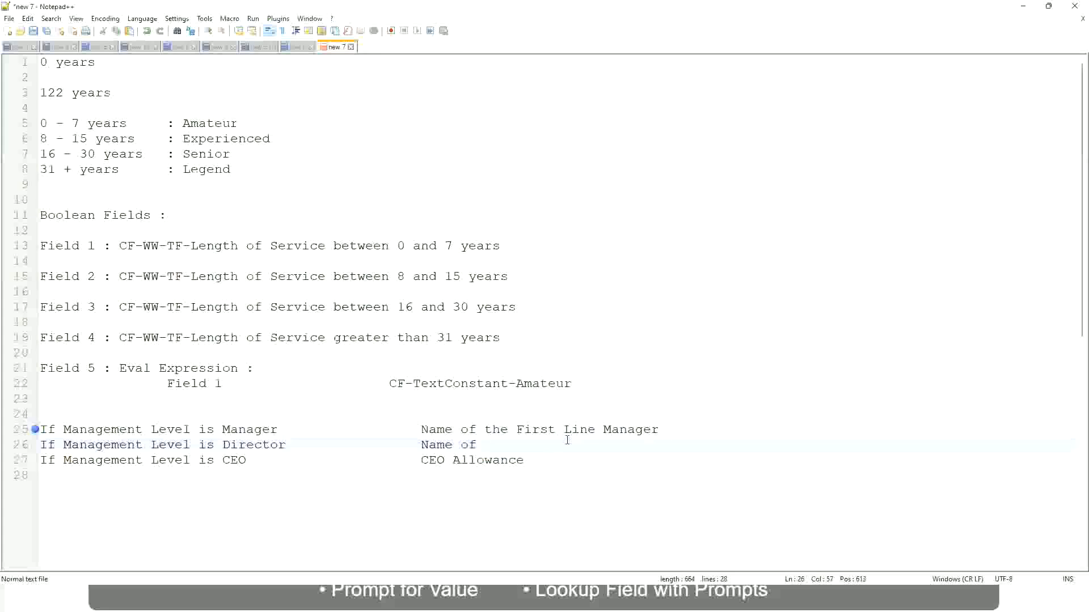
{"action": "type", "text": "Firs"}
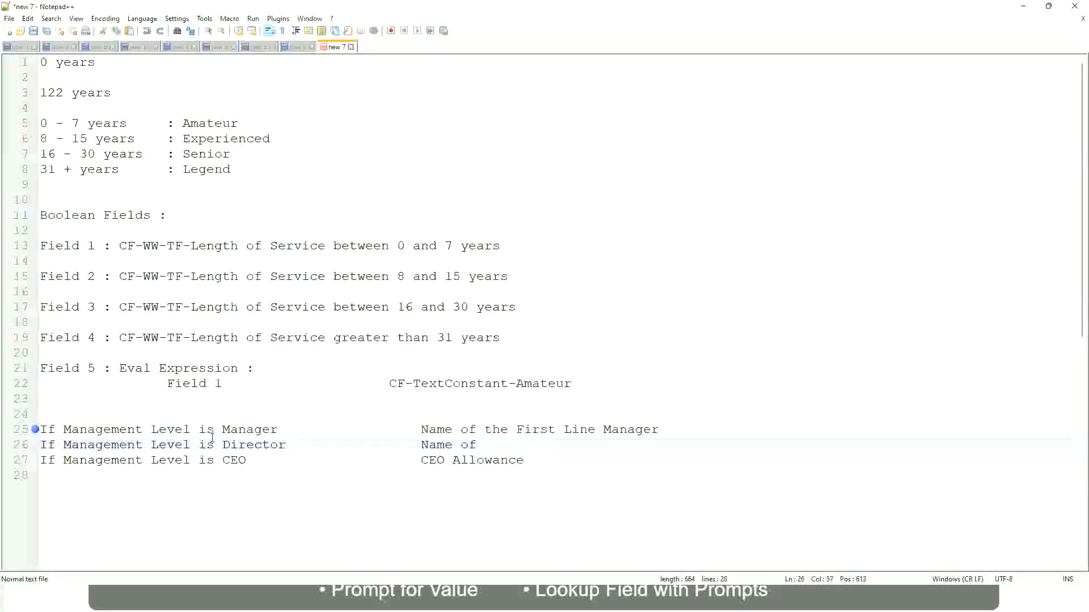
{"action": "left_click", "coordinate": [533, 429]}
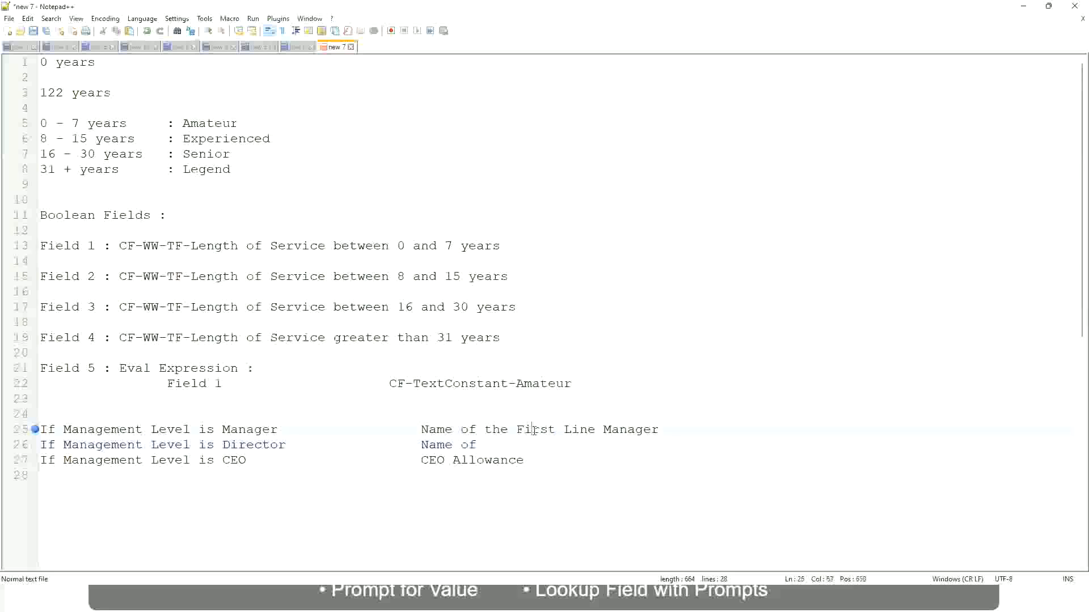
{"action": "type", "text": "Second"}
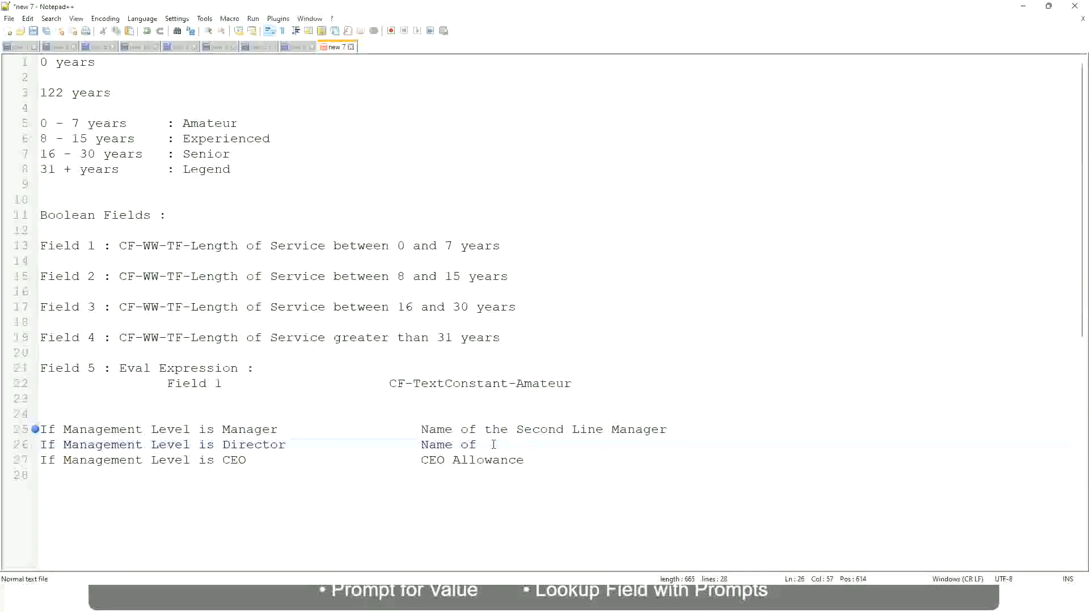
{"action": "type", "text": "Manager"}
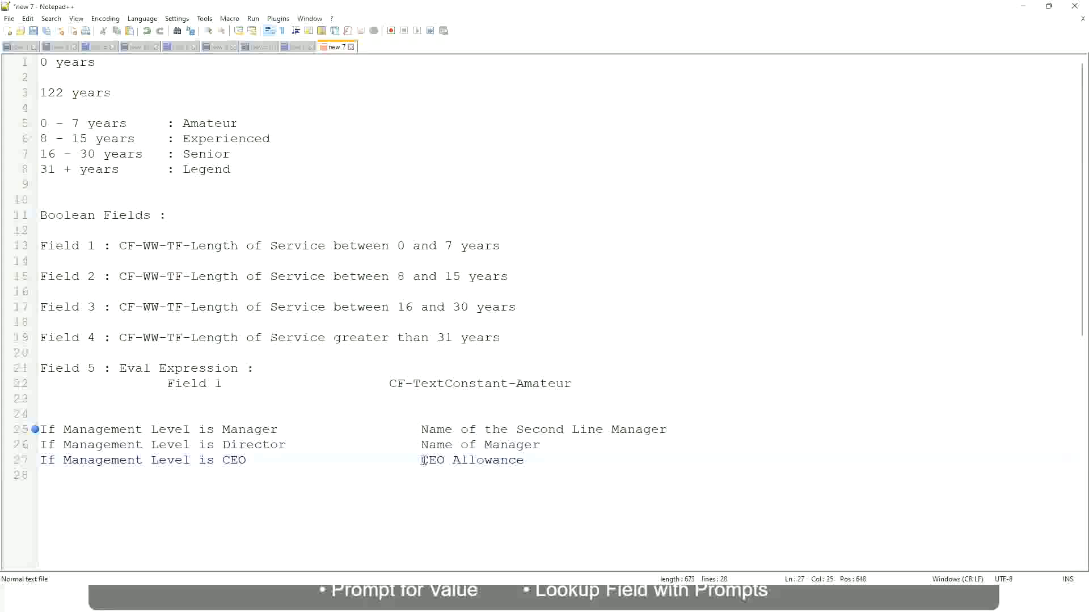
- Replace "CEO Allowance" with "name of CEO/Himself/Herself" on the CEO line
{"action": "left_click_drag", "start_coordinate": [421, 459], "coordinate": [525, 460]}
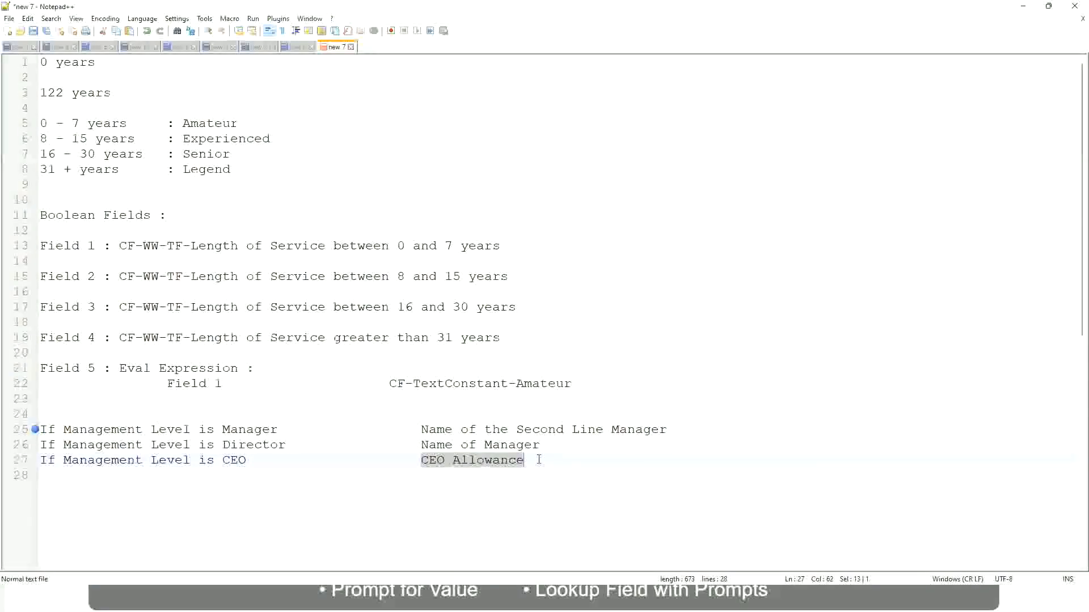
{"action": "type", "text": "name of CEO"}
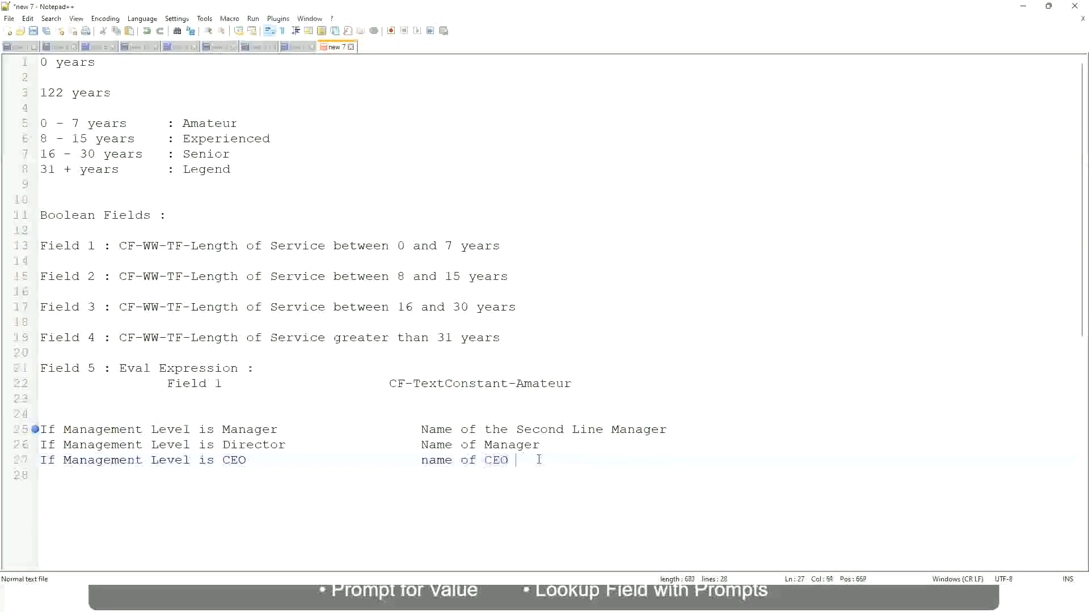
{"action": "type", "text": "/"}
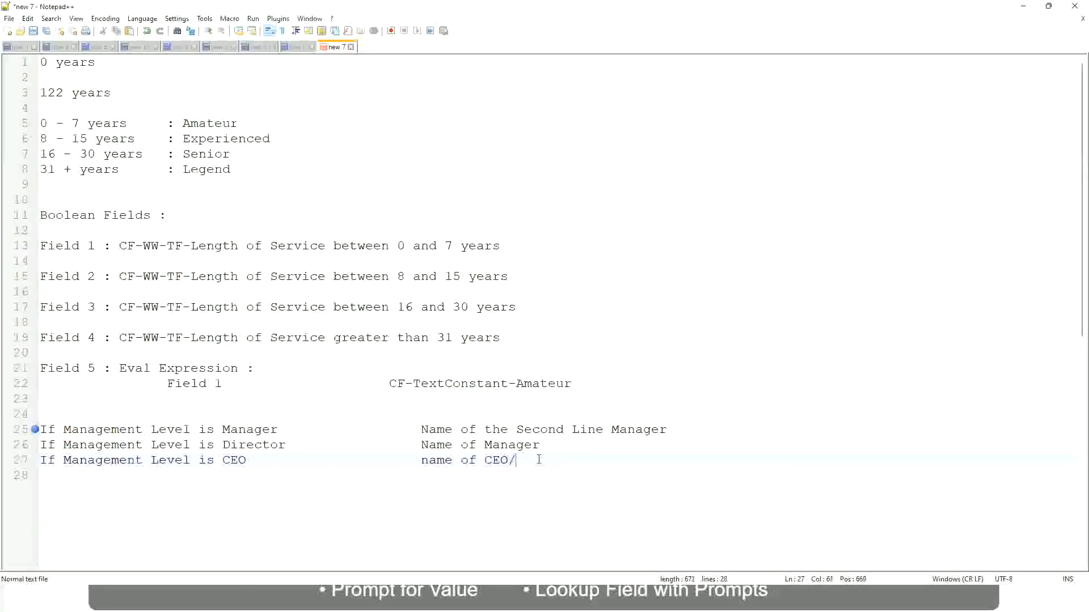
{"action": "type", "text": "Hinself/Hers"}
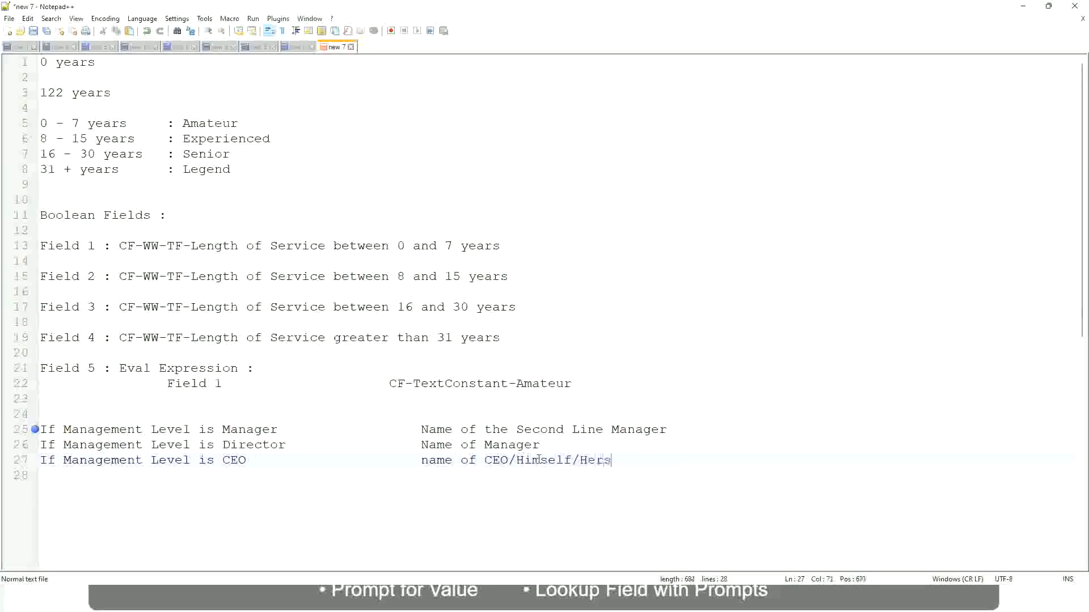
{"action": "type", "text": "elf"}
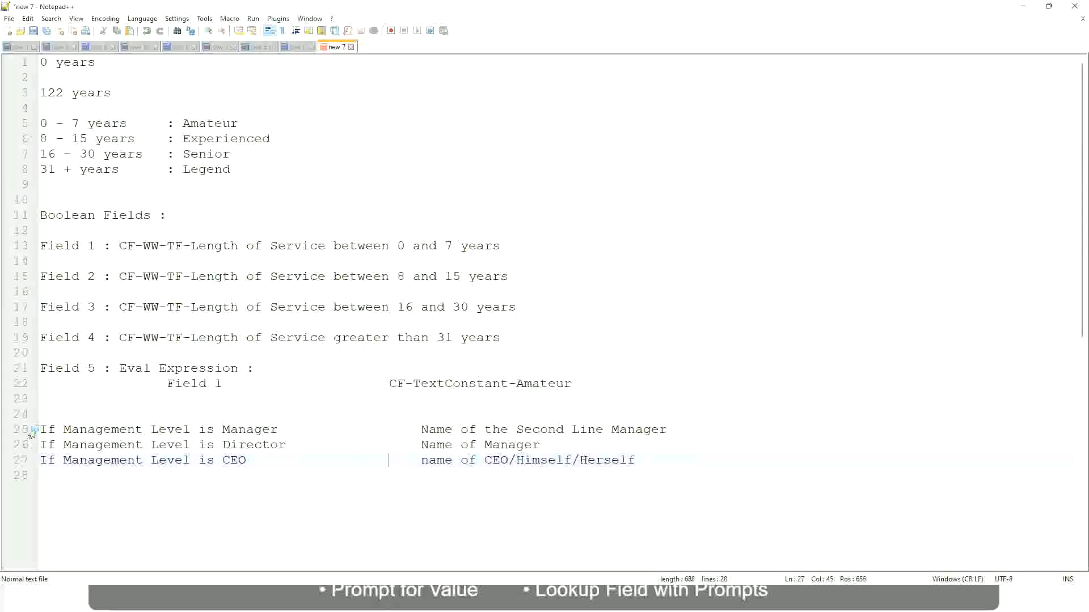
{"action": "left_click", "coordinate": [255, 430]}
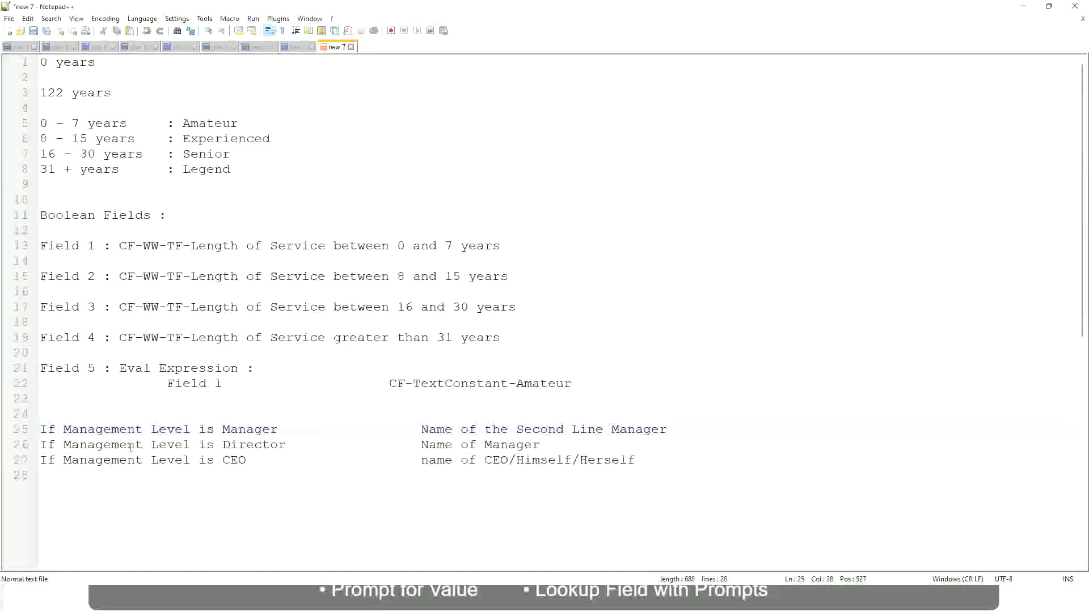
{"action": "left_click", "coordinate": [285, 444]}
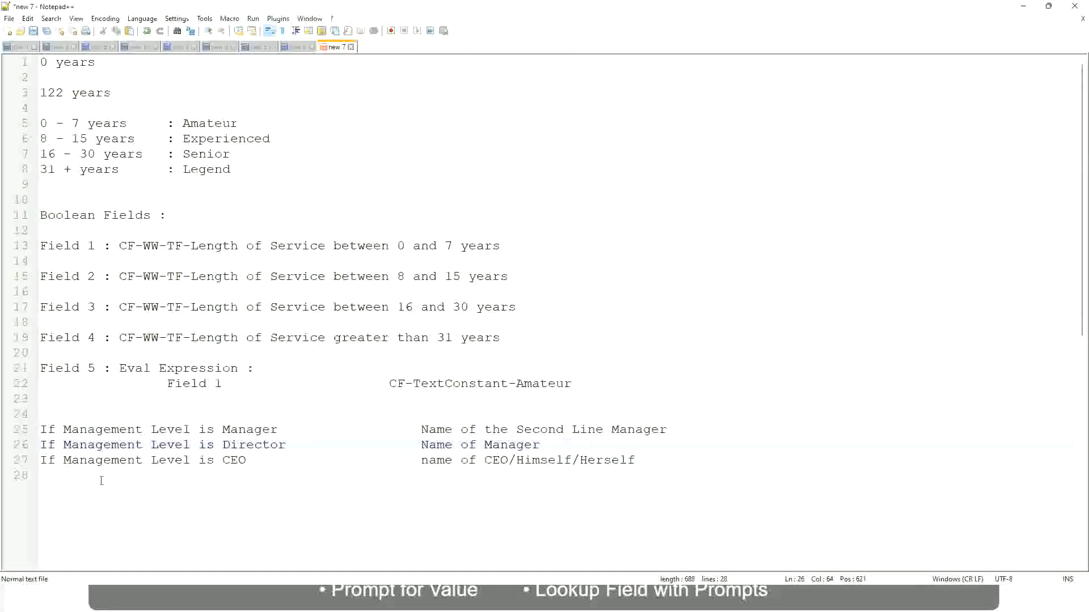
{"action": "left_click", "coordinate": [243, 445]}
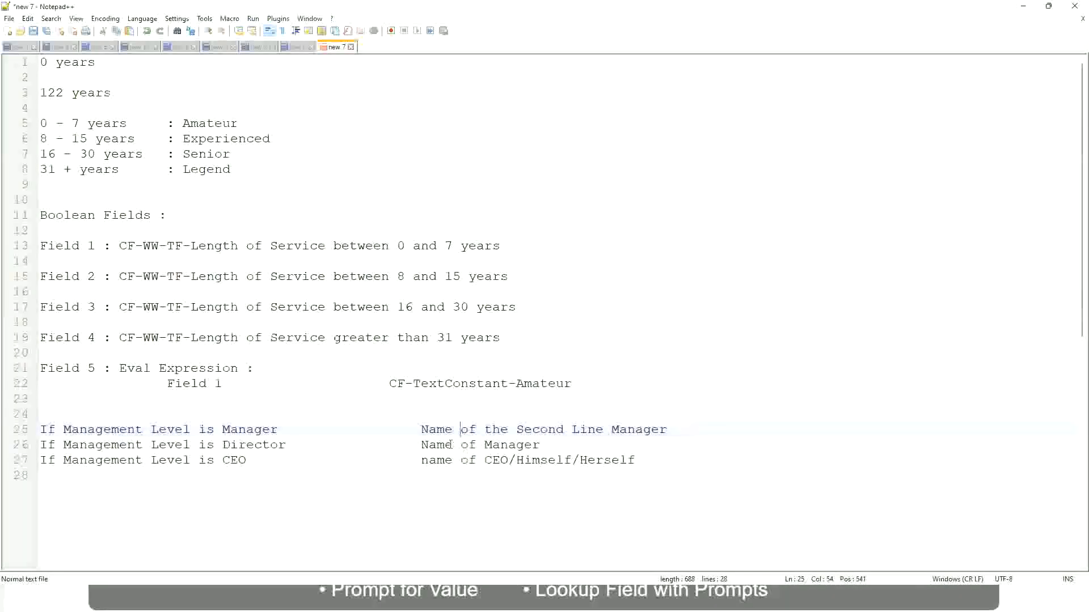
{"action": "left_click_drag", "start_coordinate": [460, 430], "coordinate": [665, 429]}
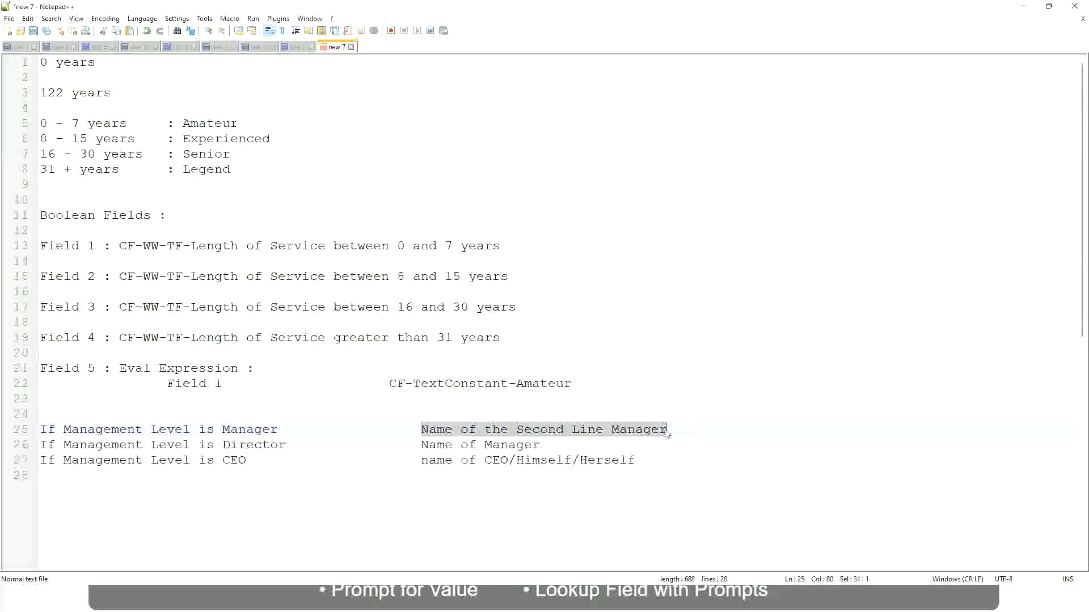
{"action": "mouse_move", "coordinate": [491, 429]}
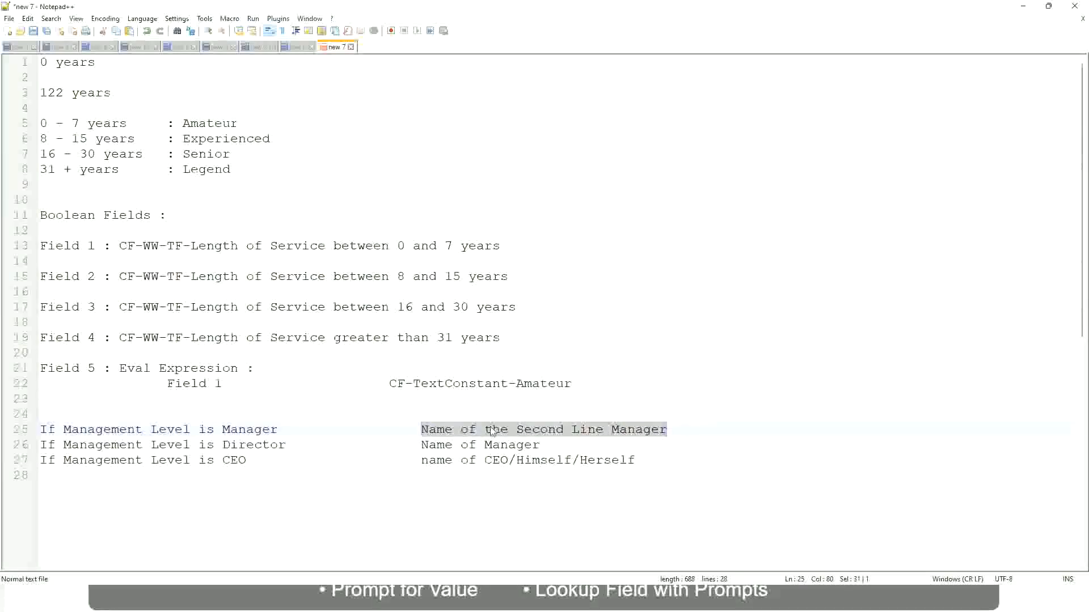
{"action": "left_click", "coordinate": [471, 430]}
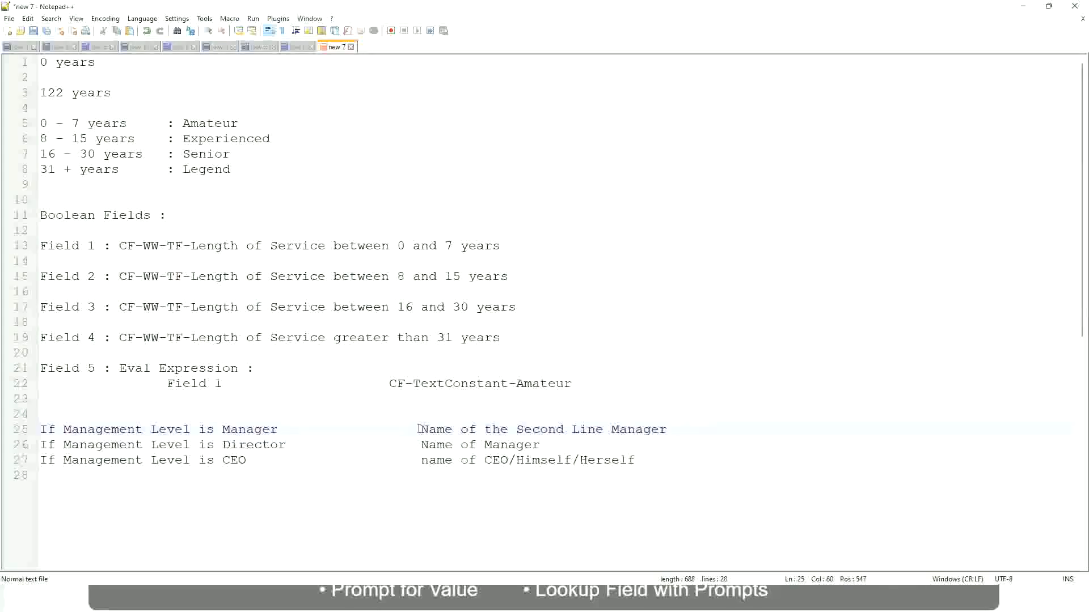
{"action": "left_click_drag", "start_coordinate": [420, 429], "coordinate": [667, 429]}
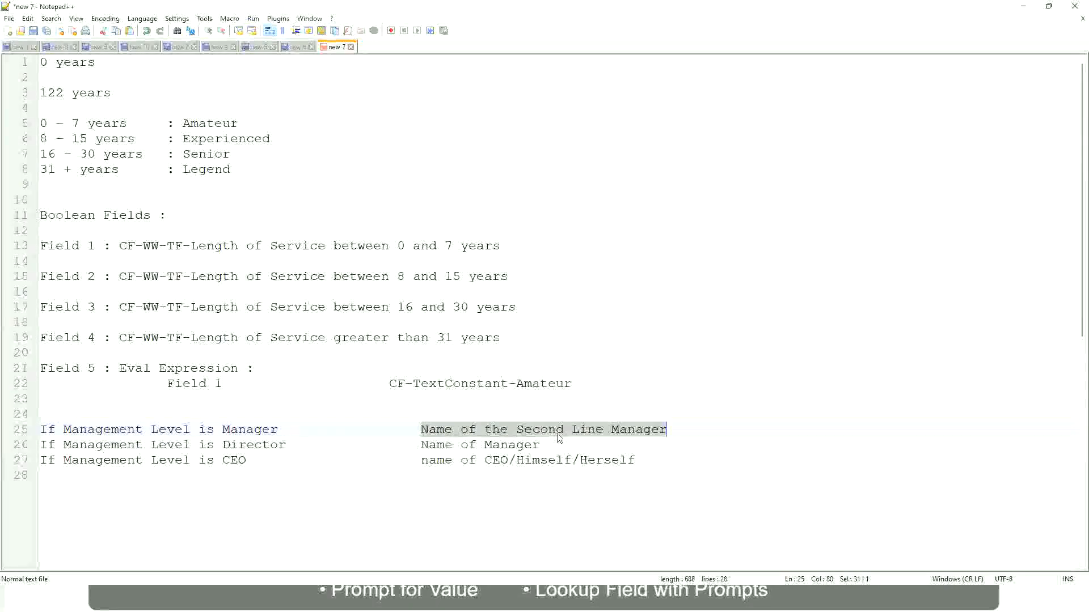
{"action": "left_click", "coordinate": [557, 430]}
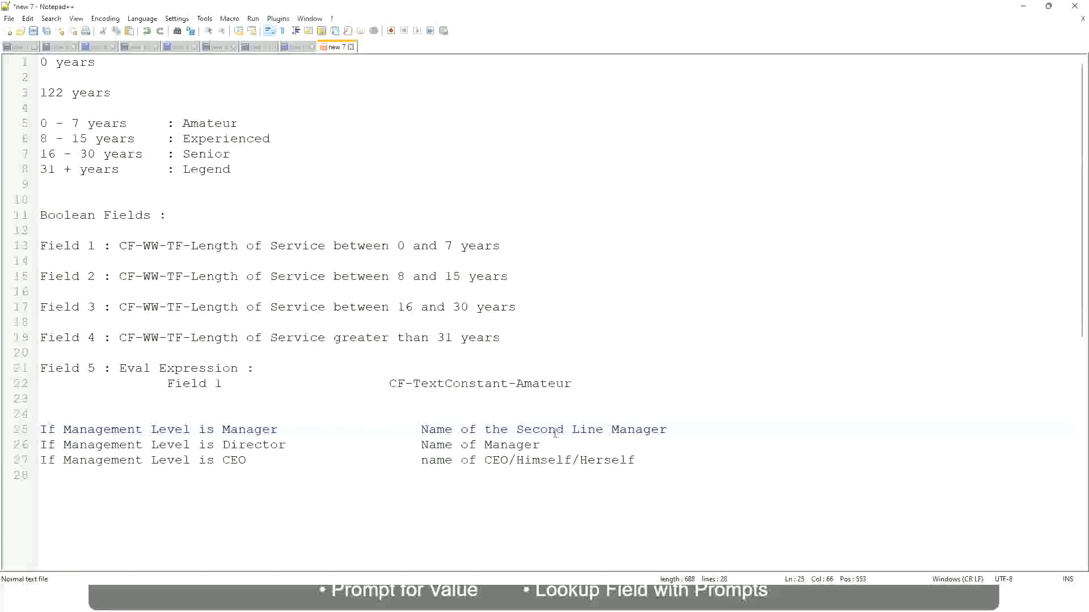
{"action": "left_click", "coordinate": [281, 429]}
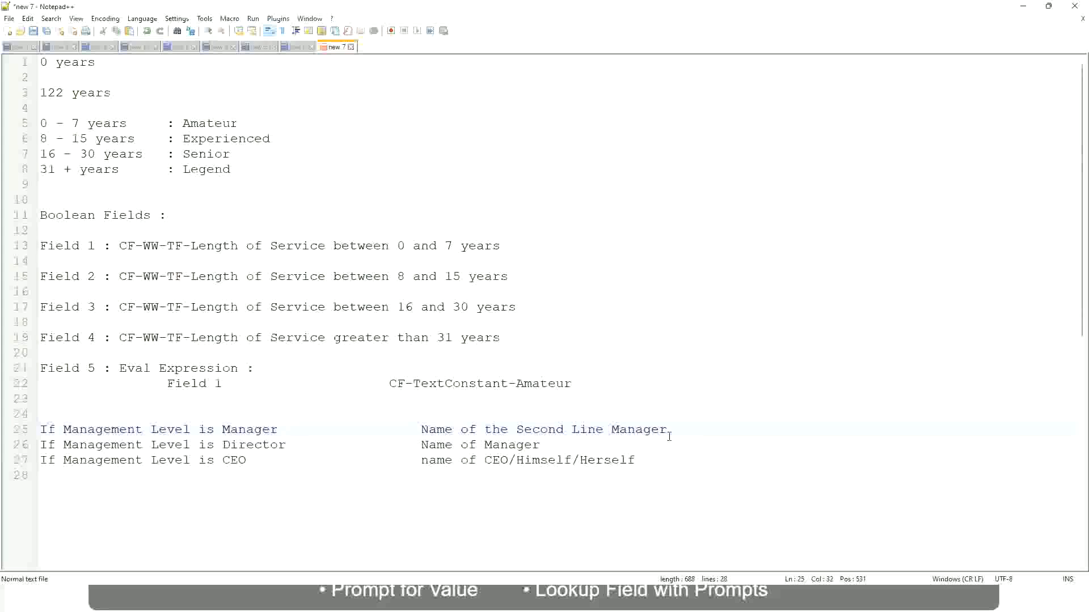
{"action": "left_click", "coordinate": [285, 430]}
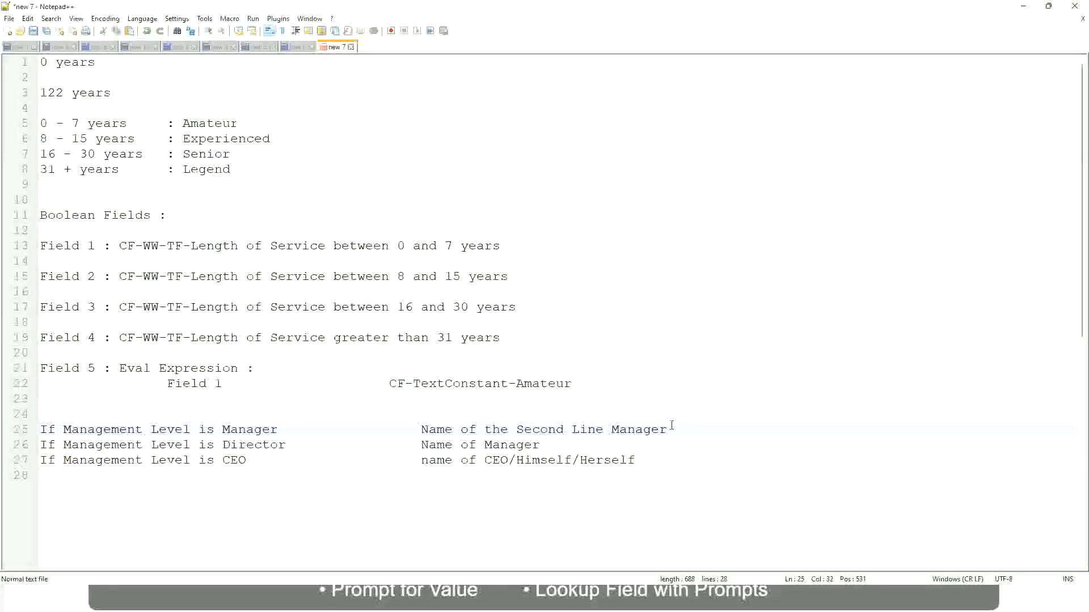
{"action": "left_click", "coordinate": [283, 429]}
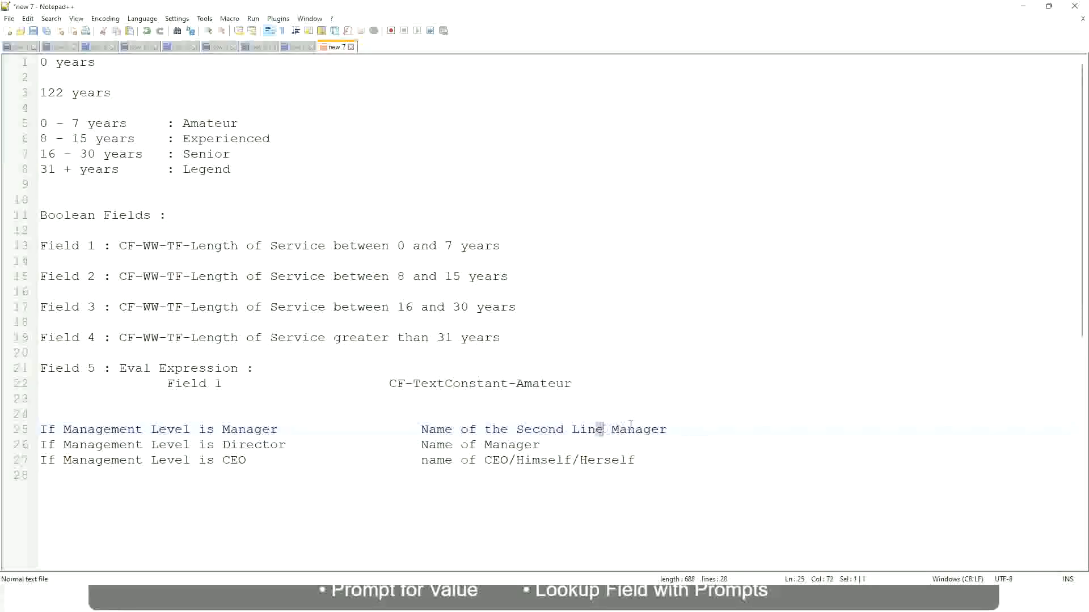
{"action": "left_click", "coordinate": [674, 429]}
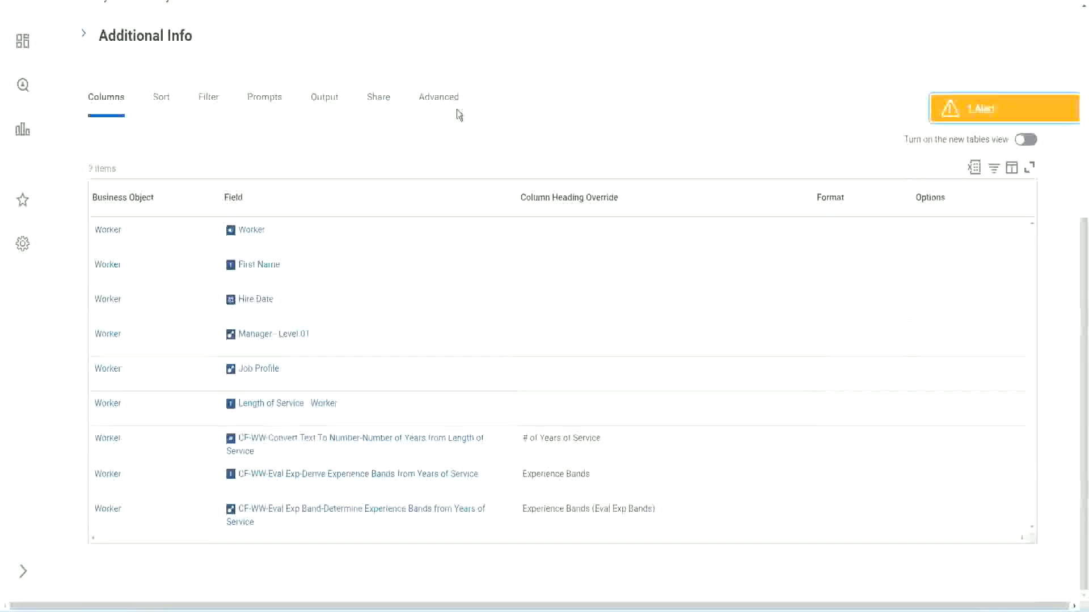
{"action": "scroll", "scroll_direction": "up", "scroll_amount": 3}
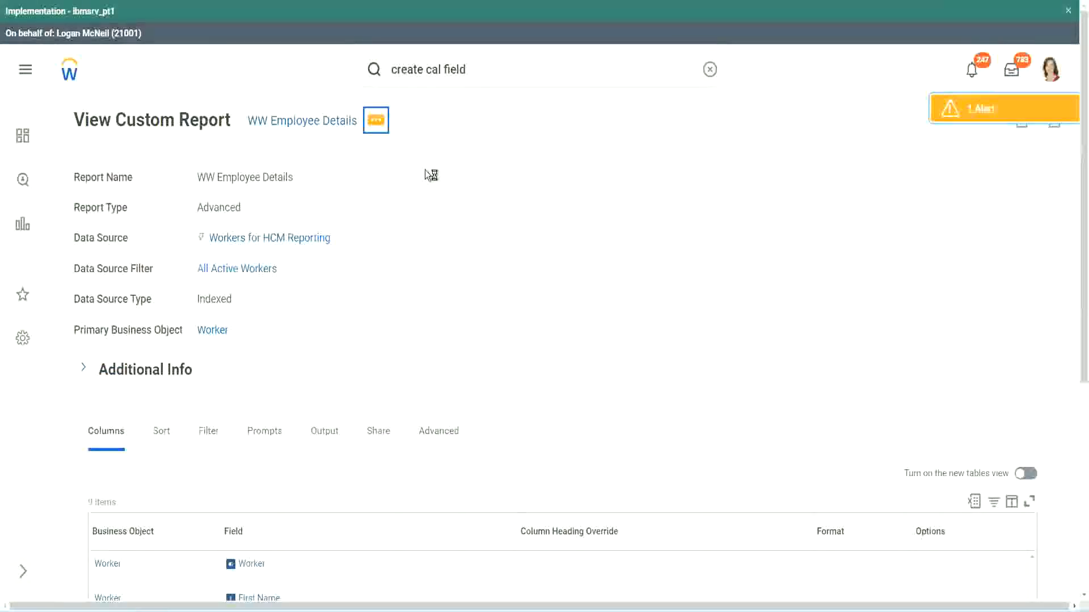
{"action": "left_click", "coordinate": [374, 120]}
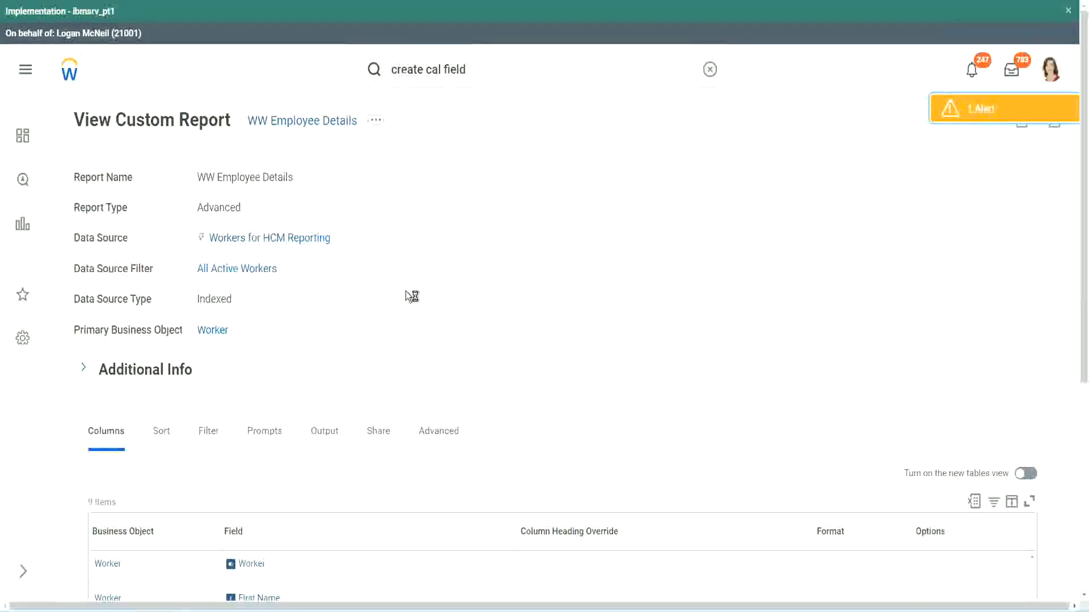
{"action": "scroll", "scroll_direction": "down", "scroll_amount": 3}
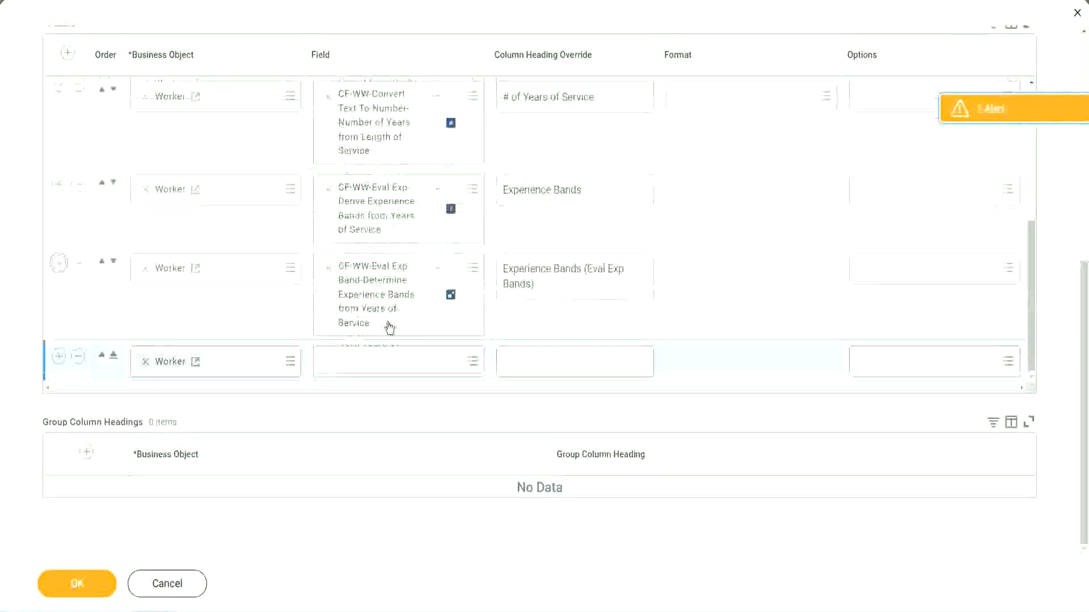
- Add the CF-WW-LRB-Identify Experience Bands column with heading 'Experience Bands (LRB)'
{"action": "left_click", "coordinate": [398, 362]}
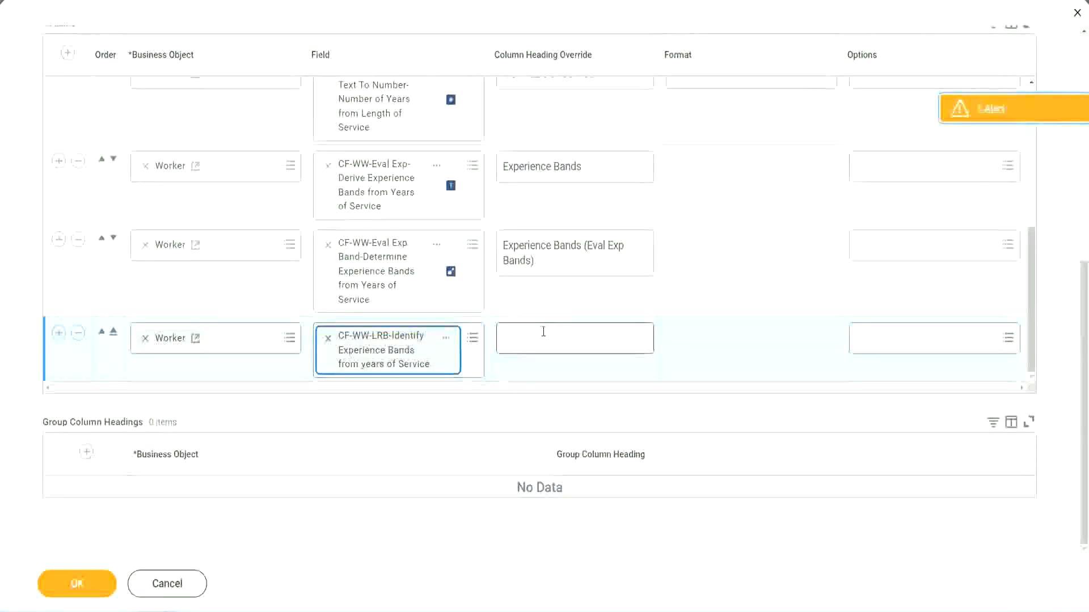
{"action": "type", "text": "Expern"}
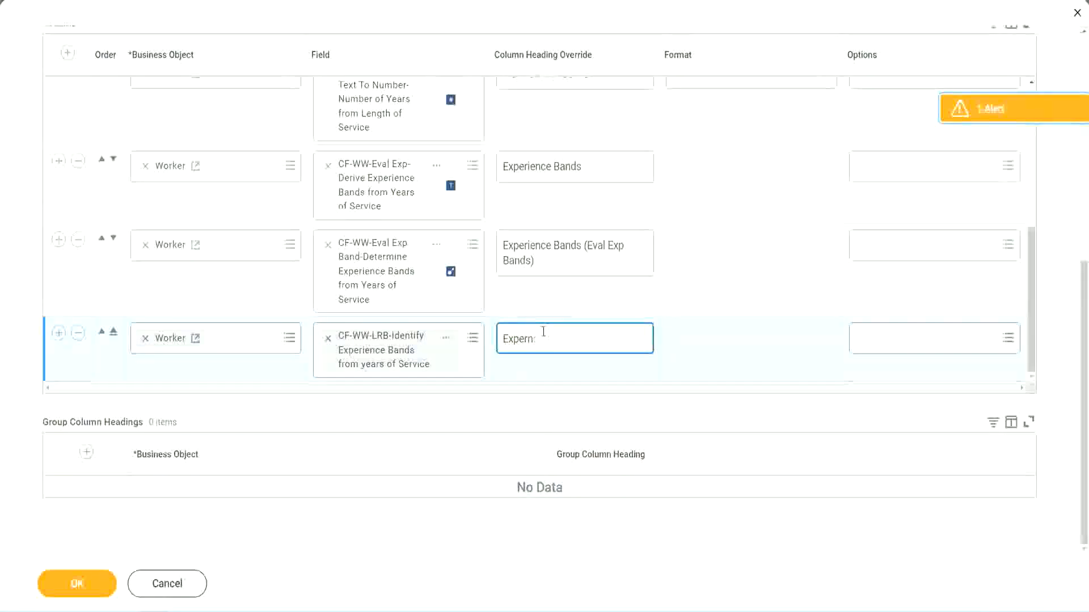
{"action": "type", "text": "Experience Bands (L"}
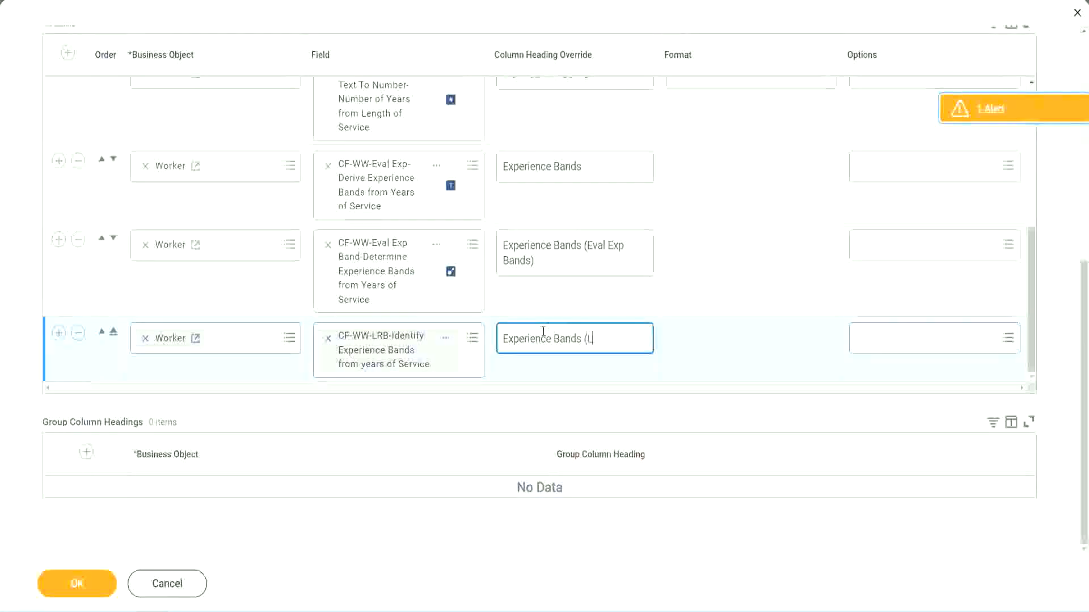
{"action": "type", "text": "RB)"}
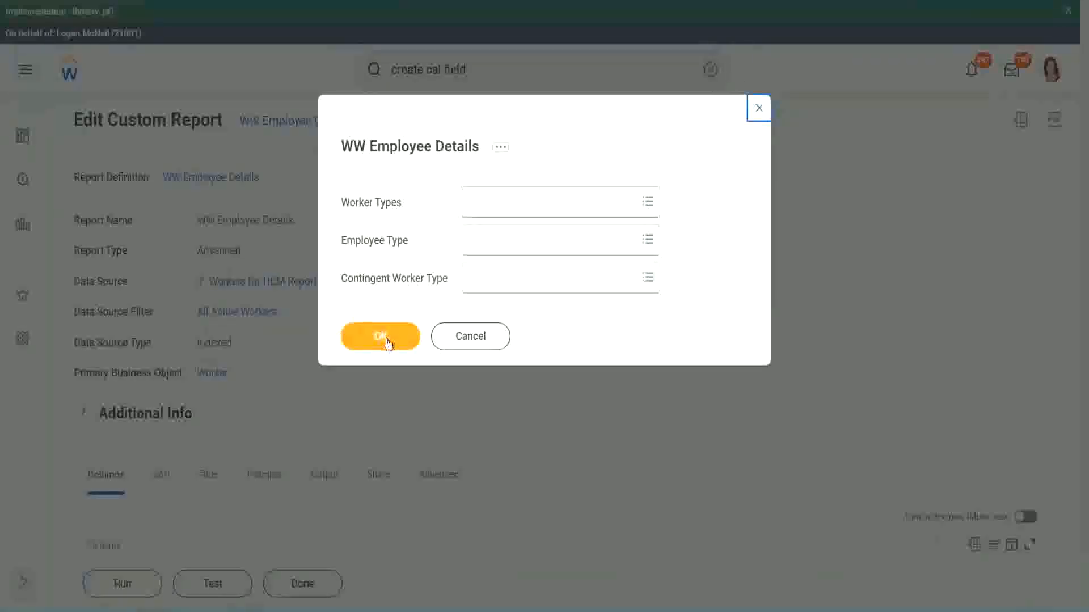
- Run WW Employee Details with Worker Types, Employee Type and Contingent Worker Type blank
{"action": "left_click", "coordinate": [380, 336]}
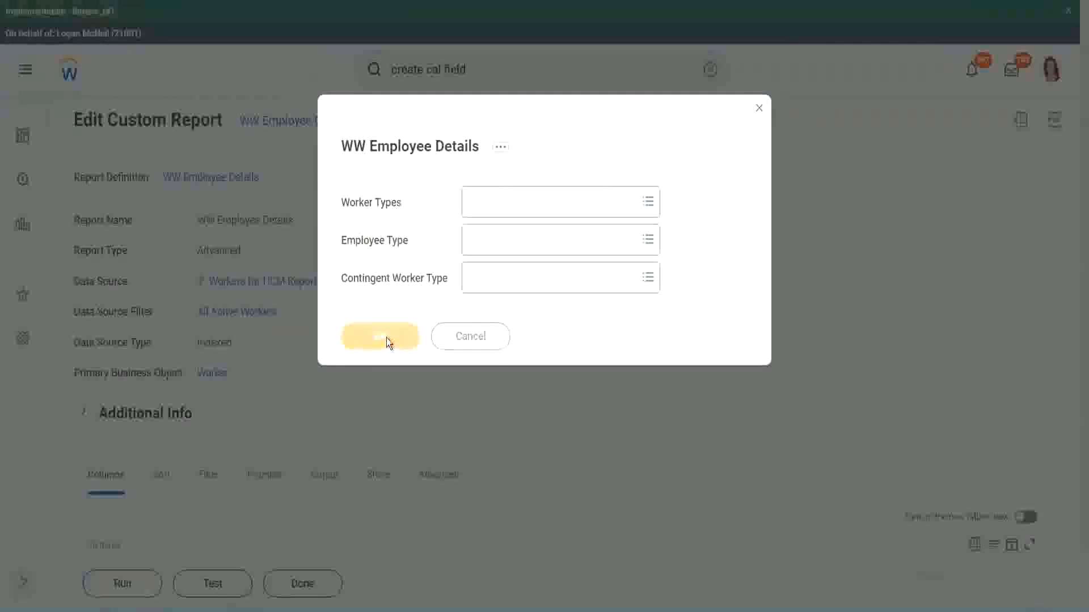
{"action": "left_click", "coordinate": [379, 336]}
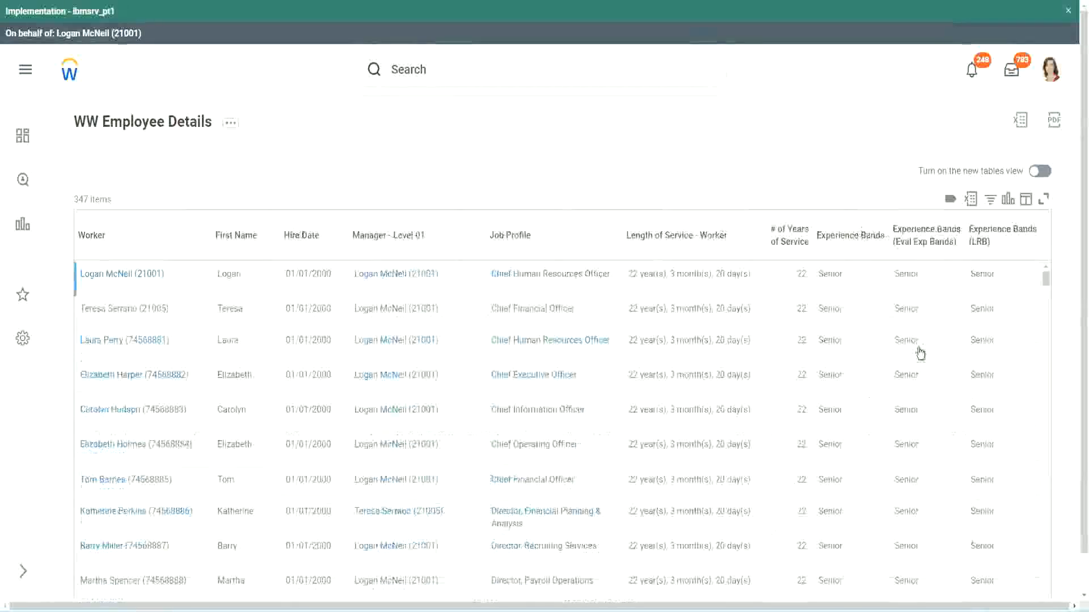
{"action": "scroll", "scroll_direction": "down", "scroll_amount": 3}
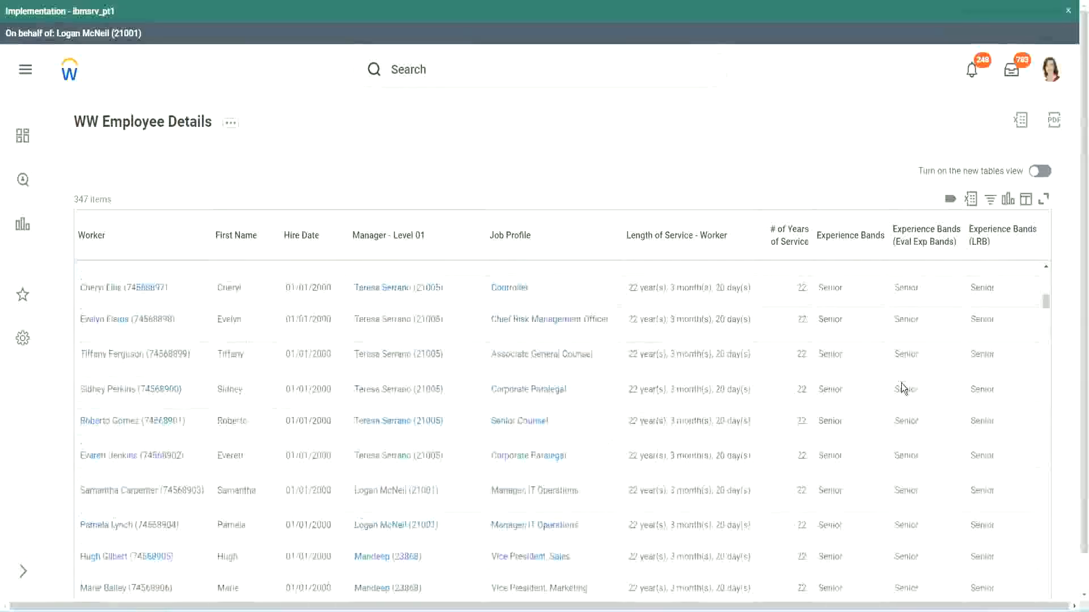
{"action": "scroll", "scroll_direction": "down", "scroll_amount": 3}
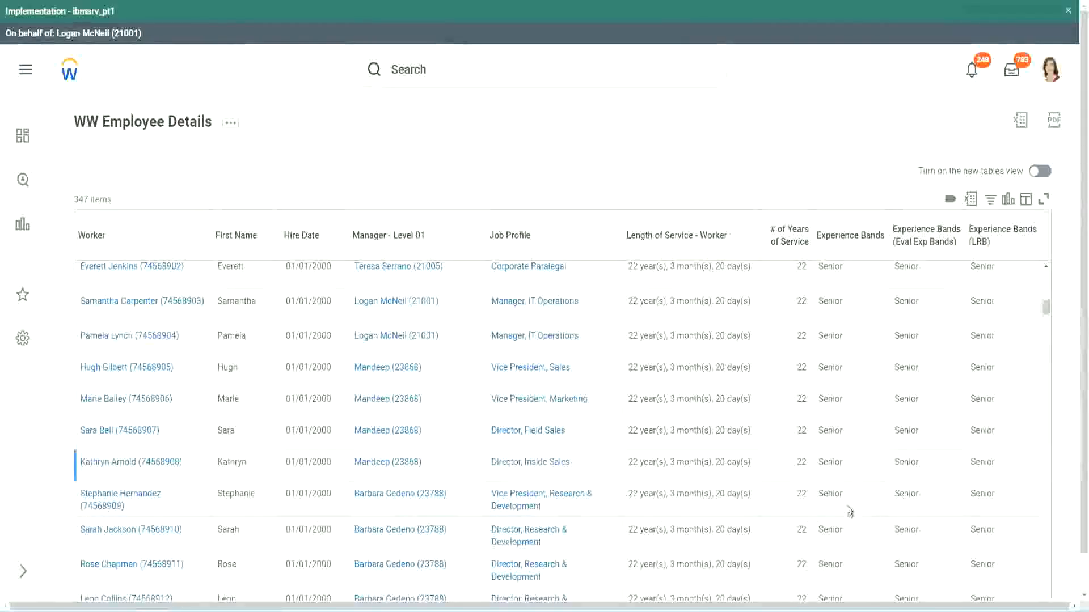
{"action": "scroll", "scroll_direction": "down", "scroll_amount": 3}
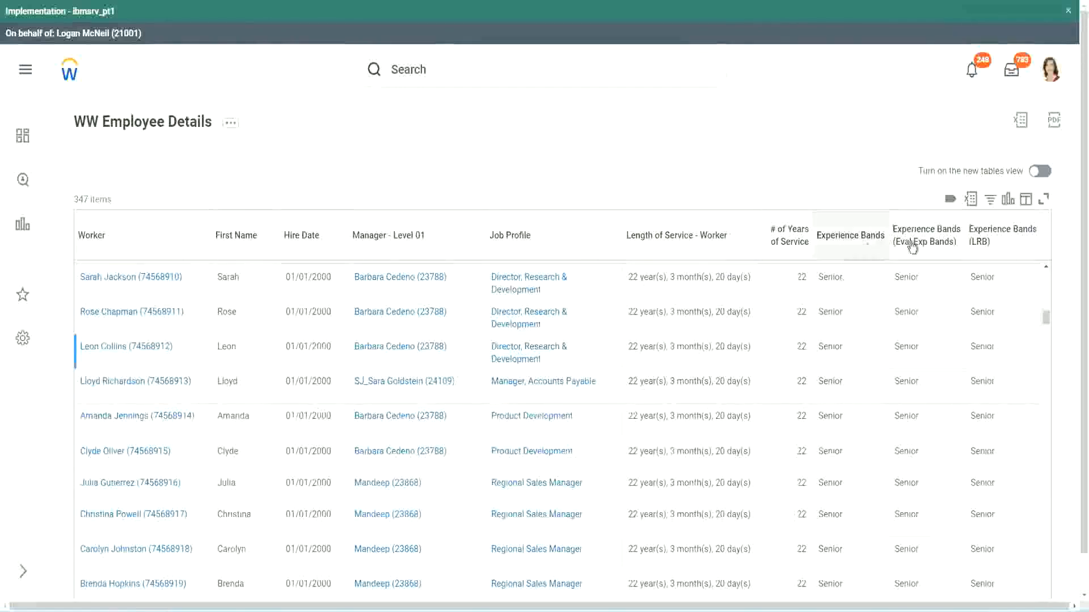
{"action": "mouse_move", "coordinate": [854, 243]}
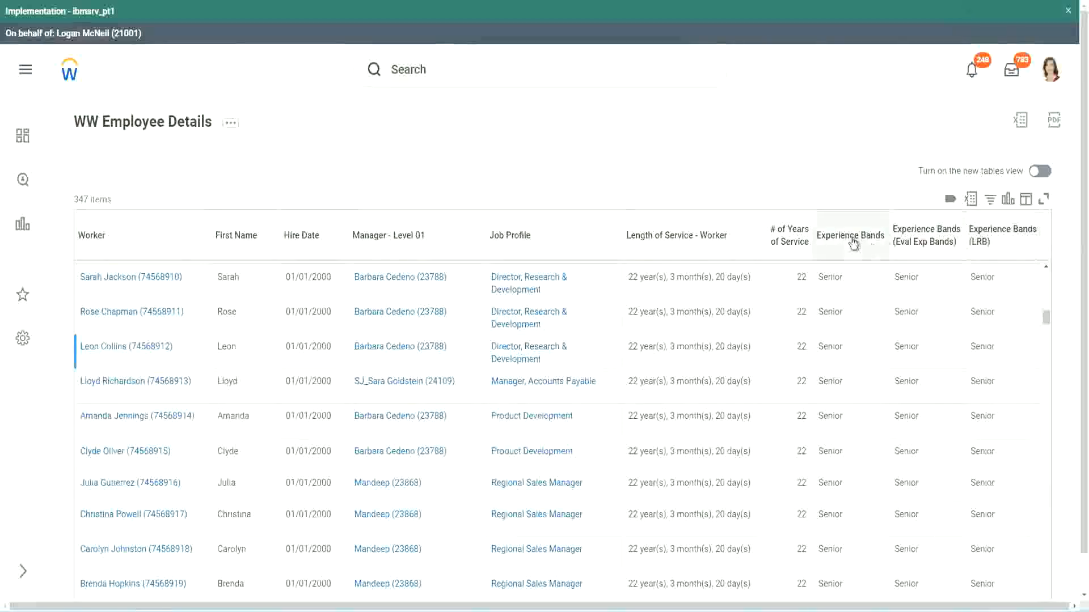
{"action": "mouse_move", "coordinate": [850, 241]}
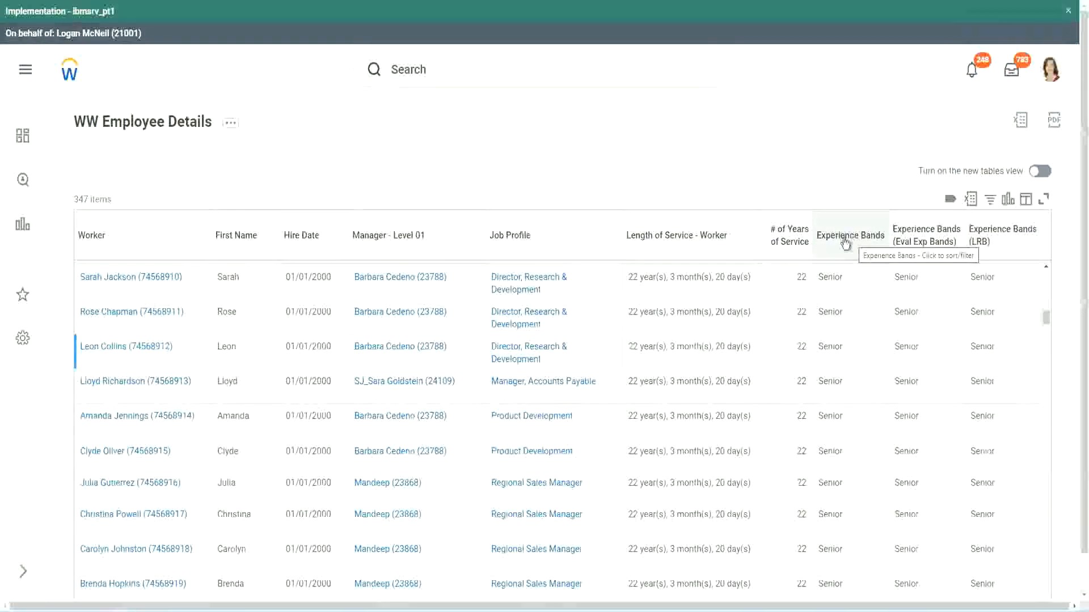